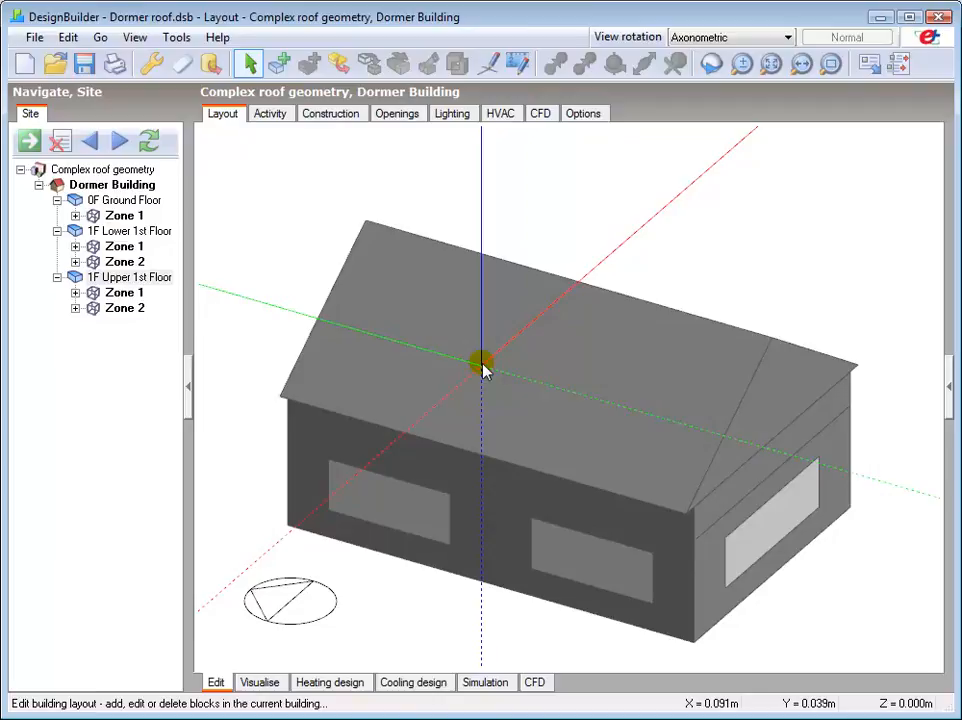
Step: Activate the construction line tool with increment snapping on at a 1.000 m increment
{"action": "left_click", "coordinate": [757, 472]}
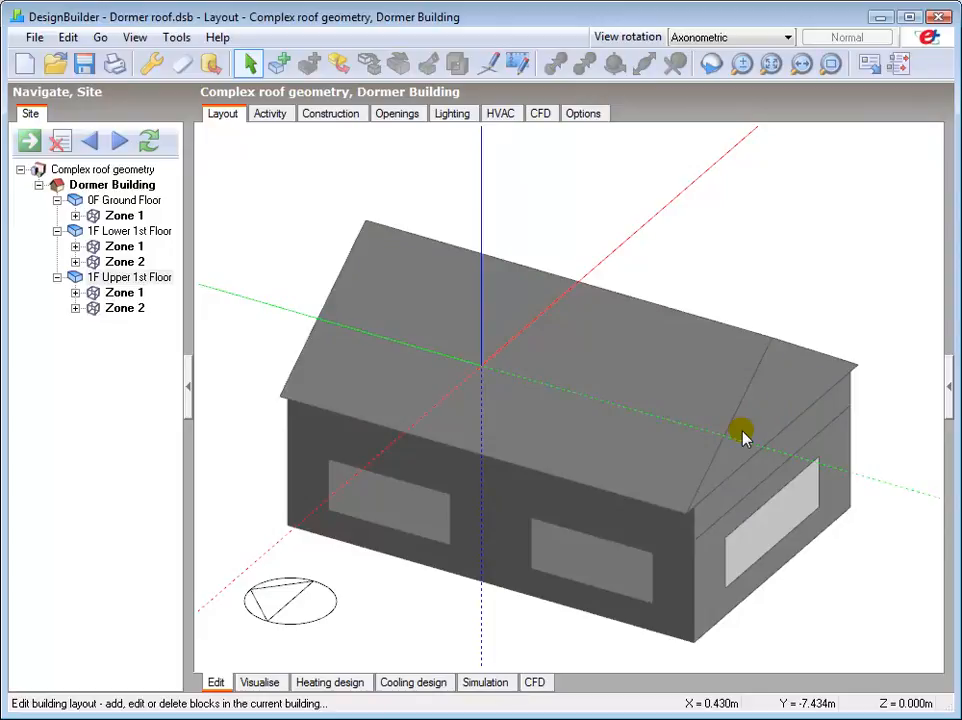
{"action": "mouse_move", "coordinate": [540, 355]}
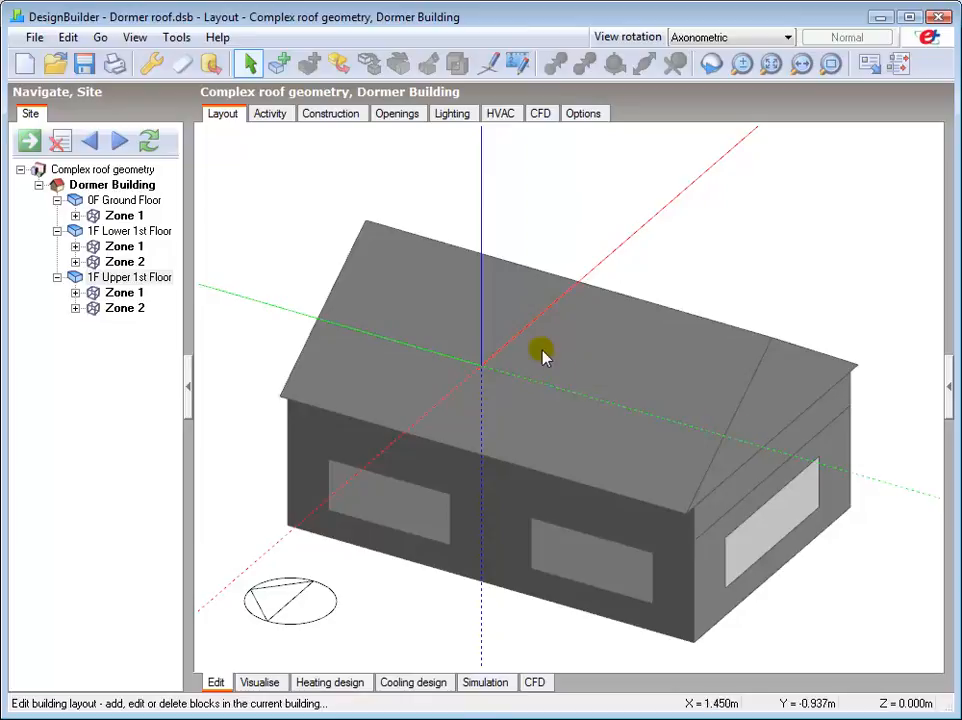
{"action": "mouse_move", "coordinate": [630, 417]}
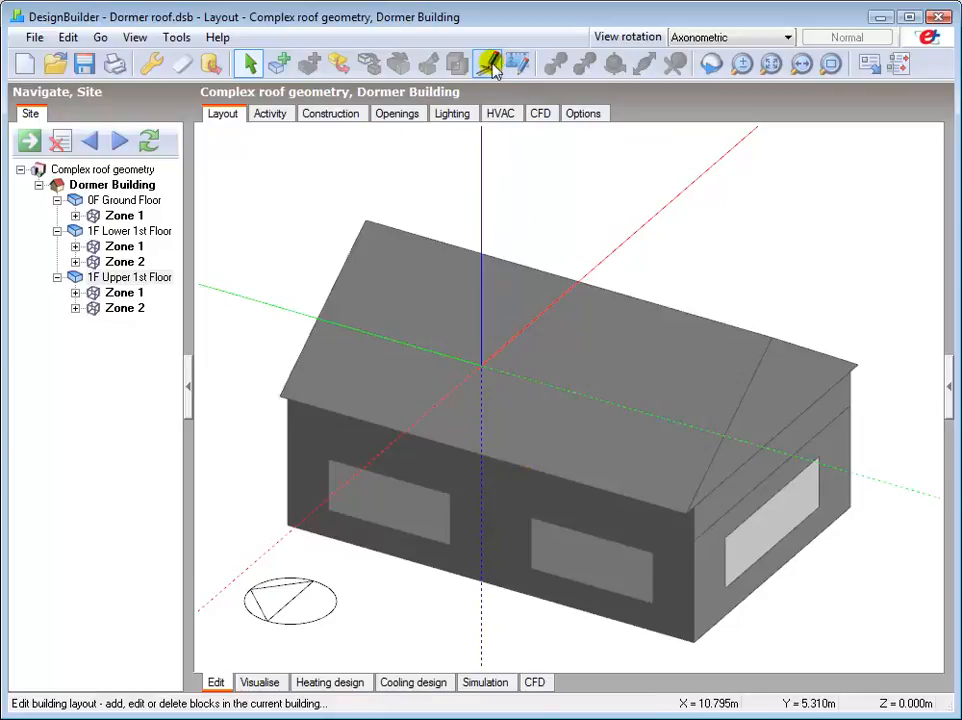
{"action": "left_click", "coordinate": [489, 64]}
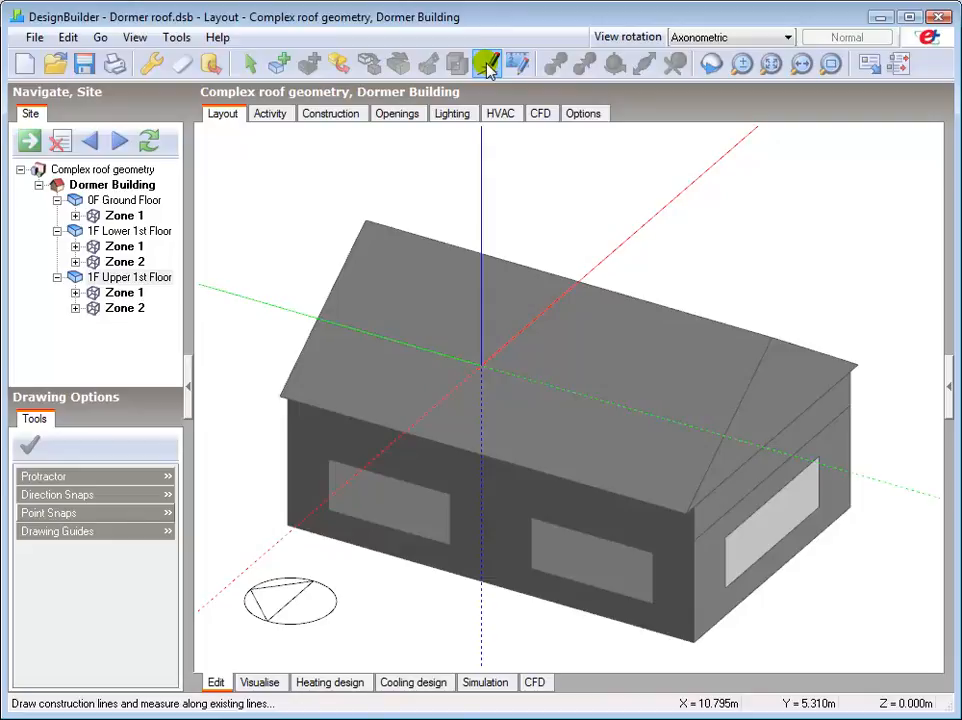
{"action": "left_click", "coordinate": [486, 64]}
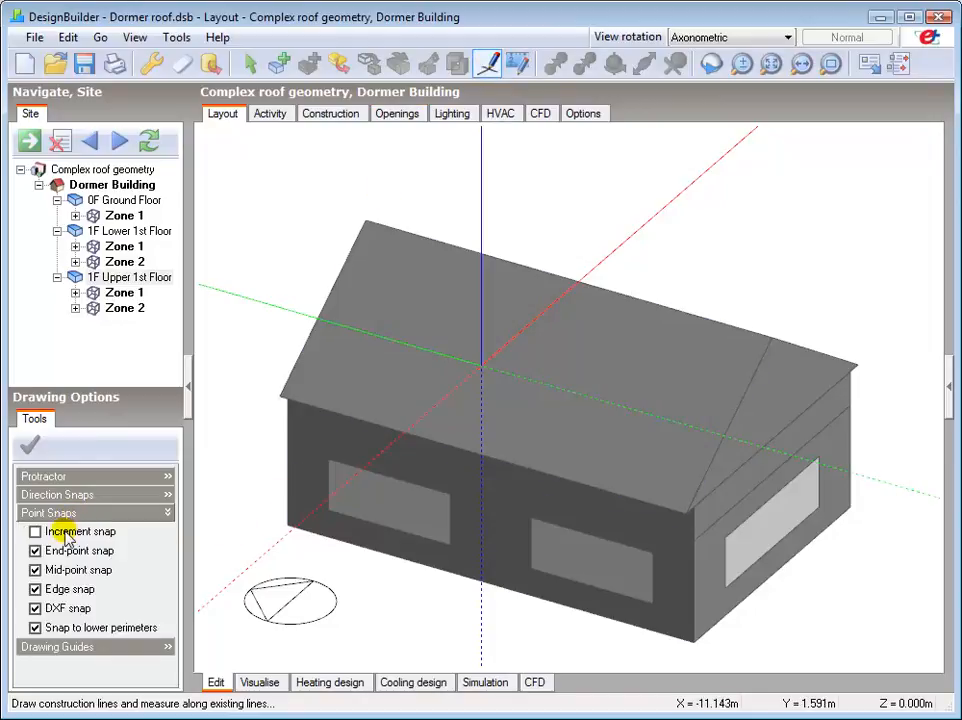
{"action": "left_click", "coordinate": [36, 531]}
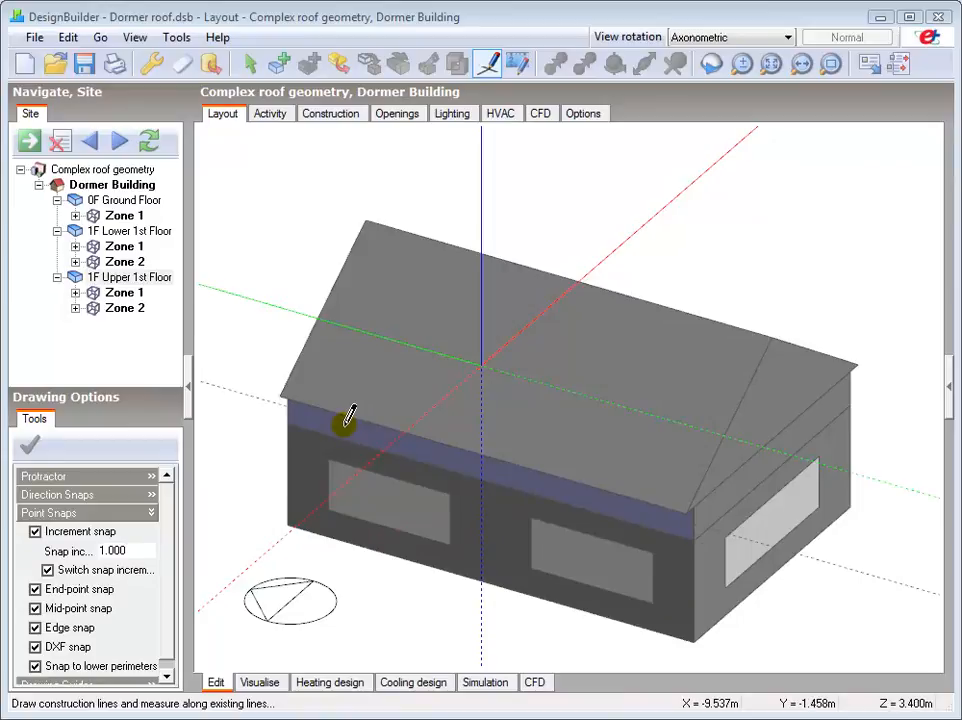
{"action": "mouse_move", "coordinate": [348, 415]}
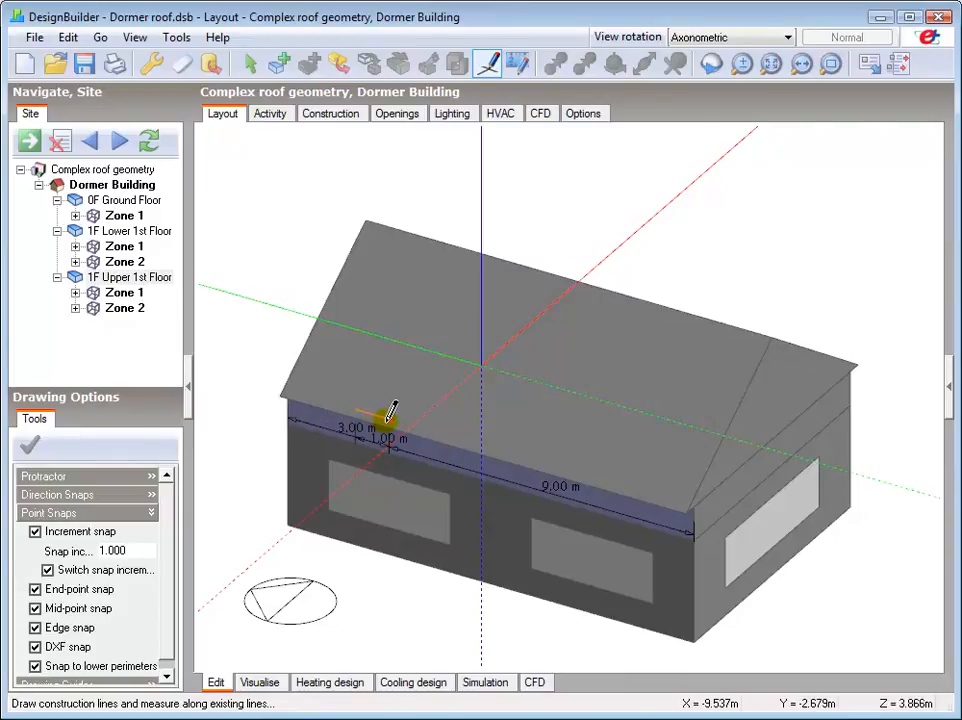
{"action": "mouse_move", "coordinate": [405, 415]}
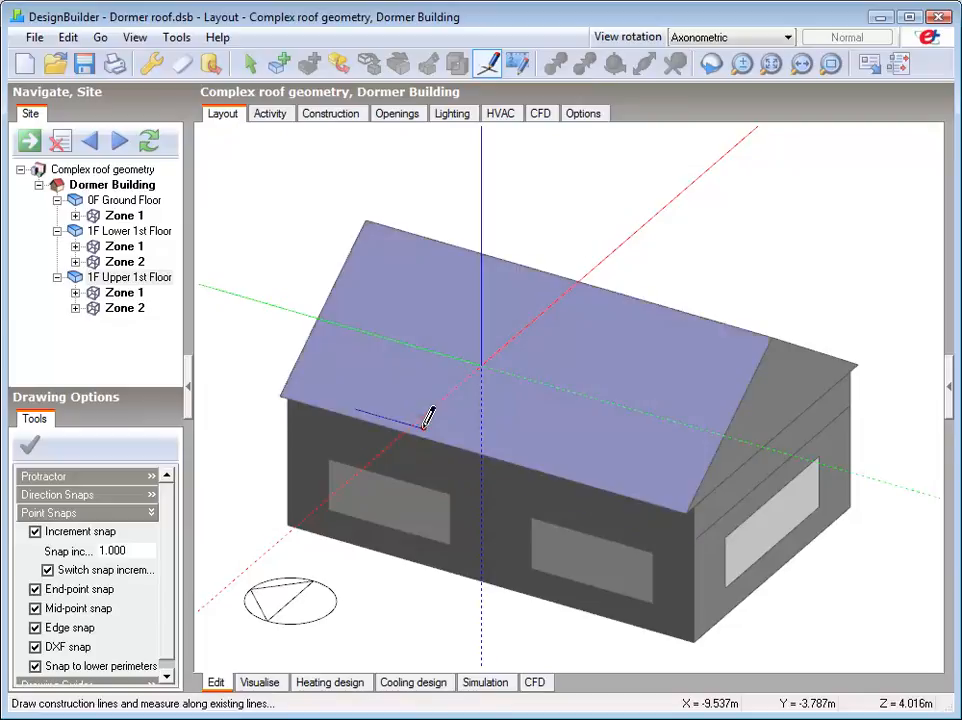
Step: Draw short construction lines from the front eave, parallel to it, marking both dormer positions
{"action": "left_click", "coordinate": [555, 465]}
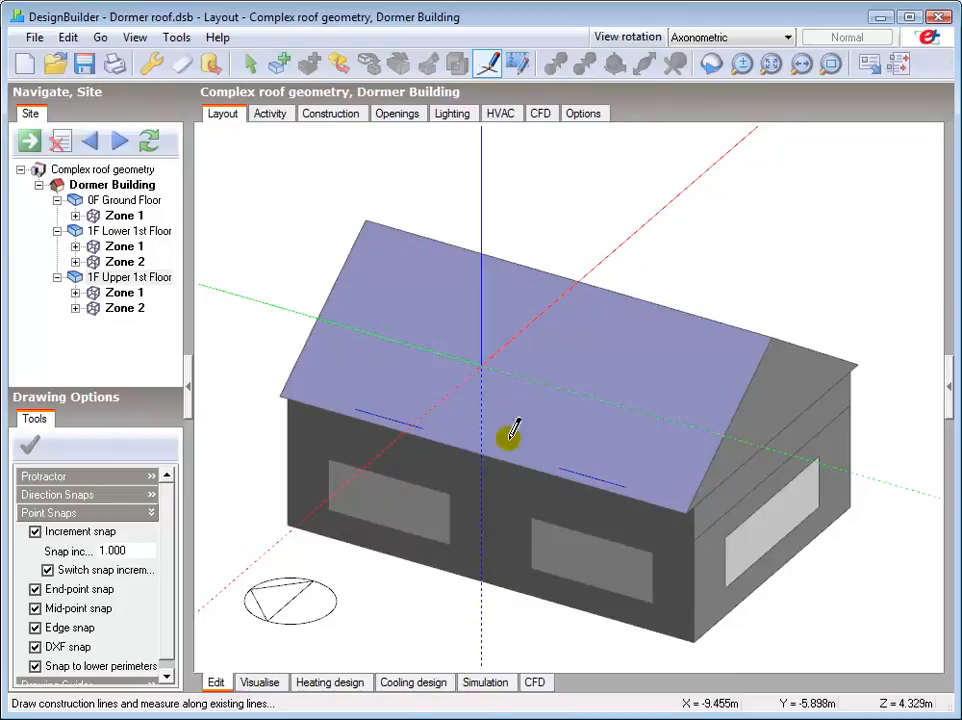
{"action": "mouse_move", "coordinate": [425, 420]}
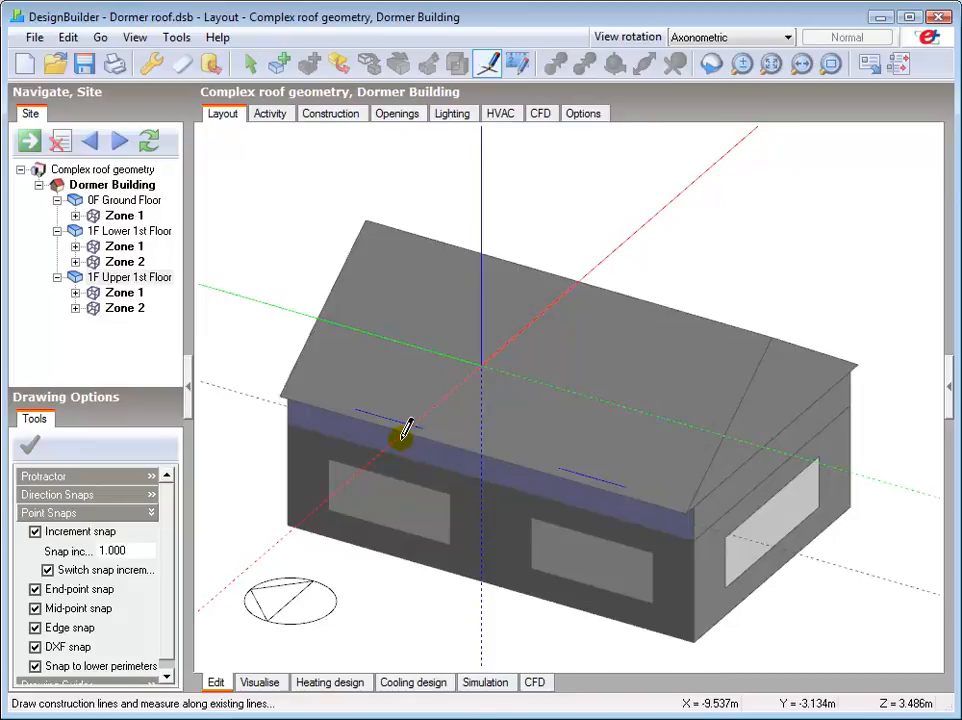
{"action": "mouse_move", "coordinate": [360, 405]}
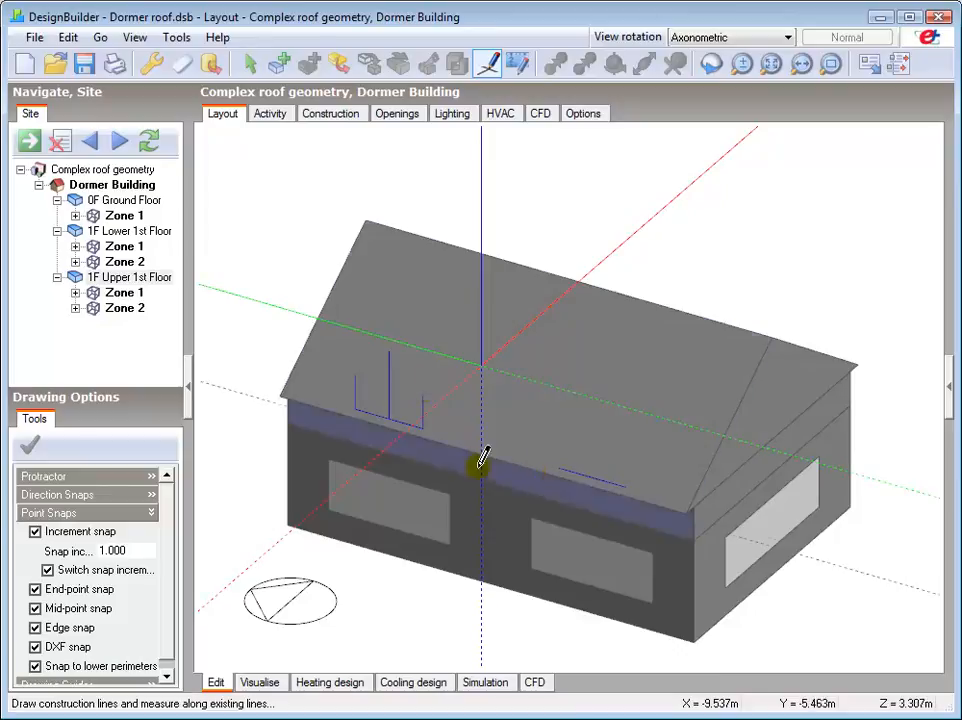
{"action": "mouse_move", "coordinate": [560, 465]}
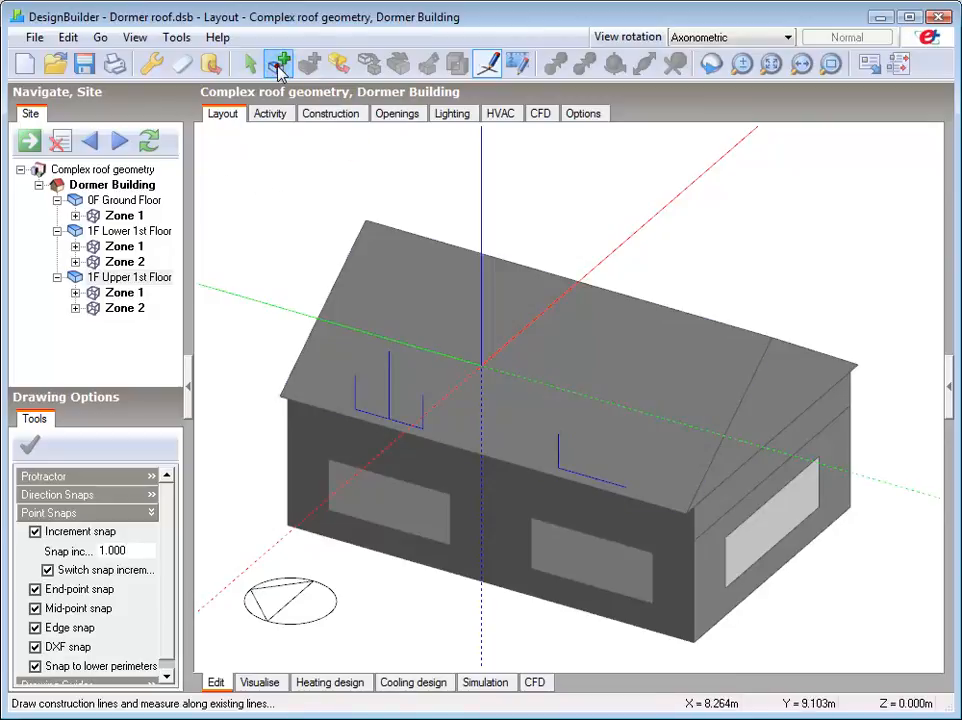
Step: Draw gabled outline blocks for the small front-left dormer and the long rear dormer, then cancel drawing
{"action": "left_click", "coordinate": [278, 63]}
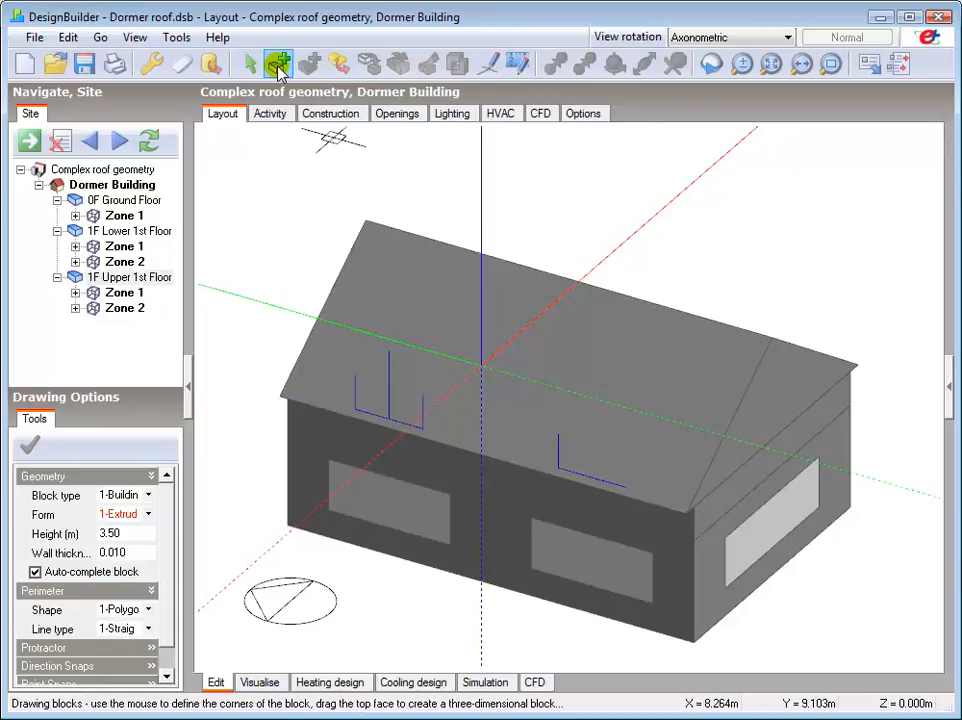
{"action": "left_click", "coordinate": [147, 495]}
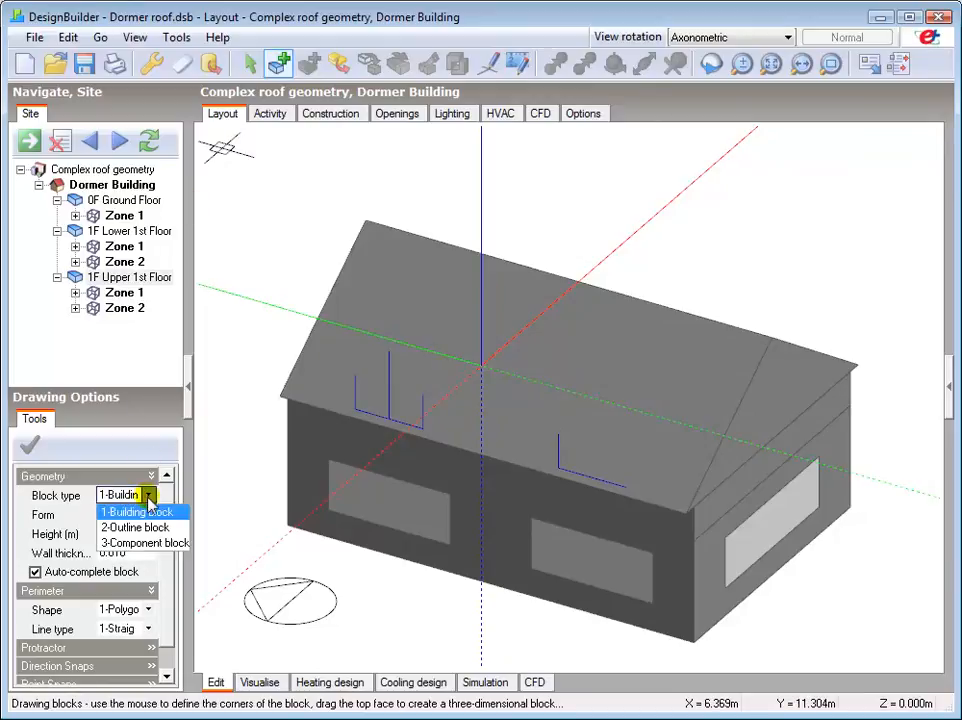
{"action": "left_click", "coordinate": [135, 527]}
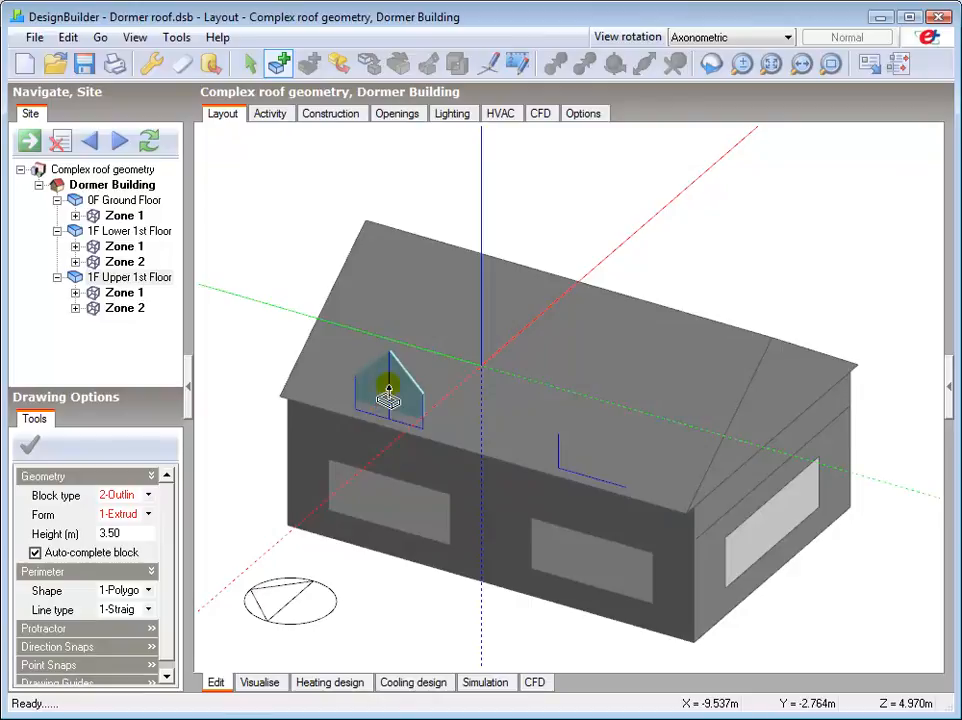
{"action": "left_click_drag", "start_coordinate": [388, 390], "coordinate": [640, 255]}
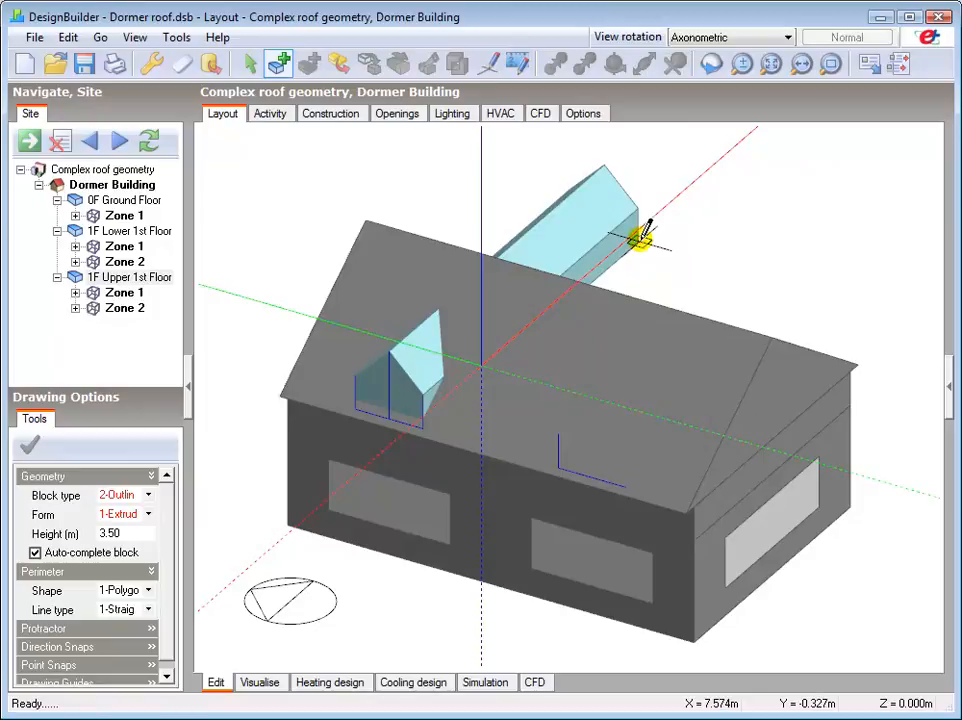
{"action": "right_click", "coordinate": [630, 245]}
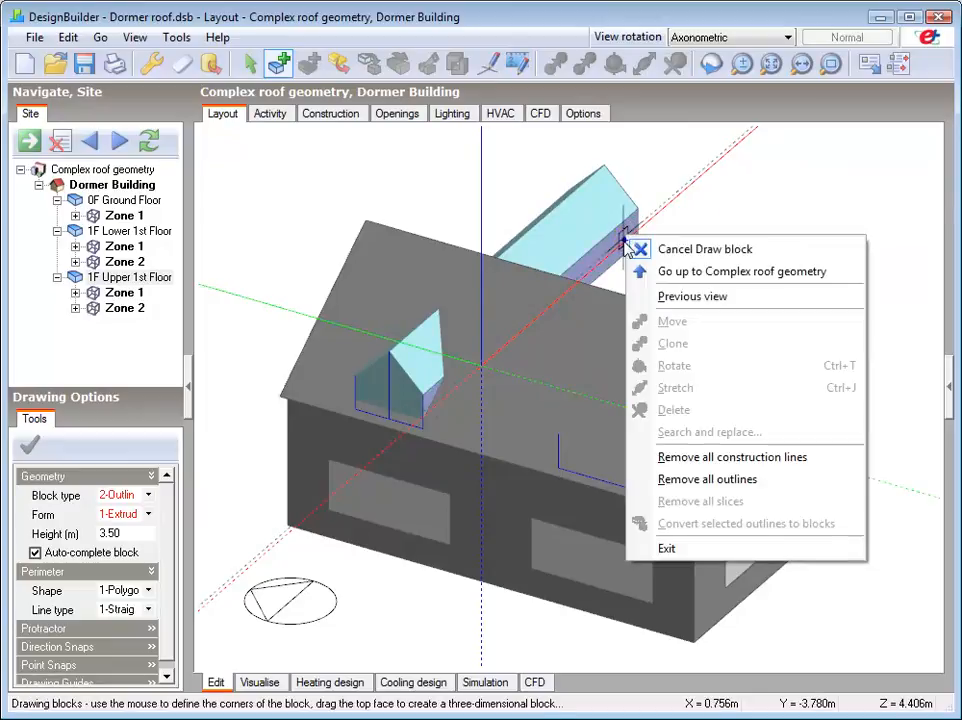
{"action": "left_click", "coordinate": [705, 249]}
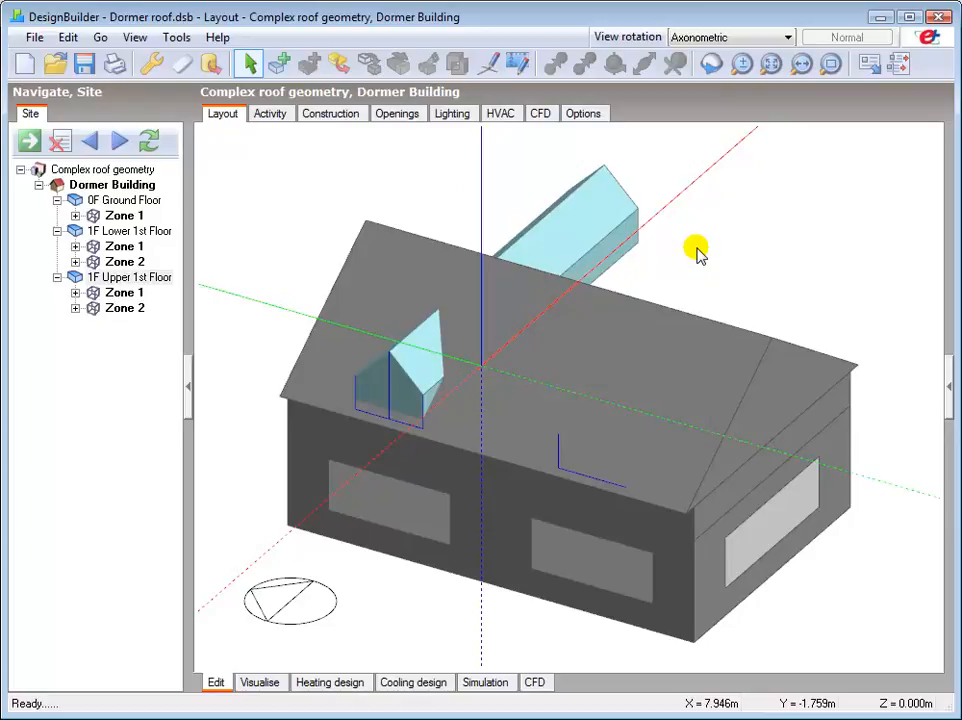
{"action": "left_click", "coordinate": [563, 247]}
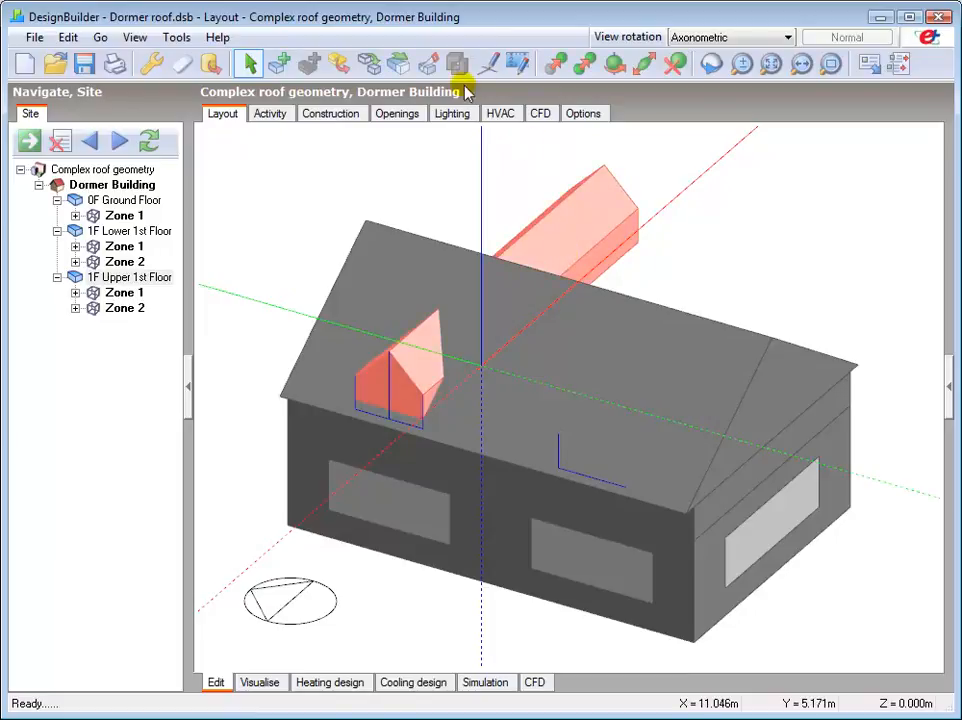
{"action": "left_click", "coordinate": [428, 64]}
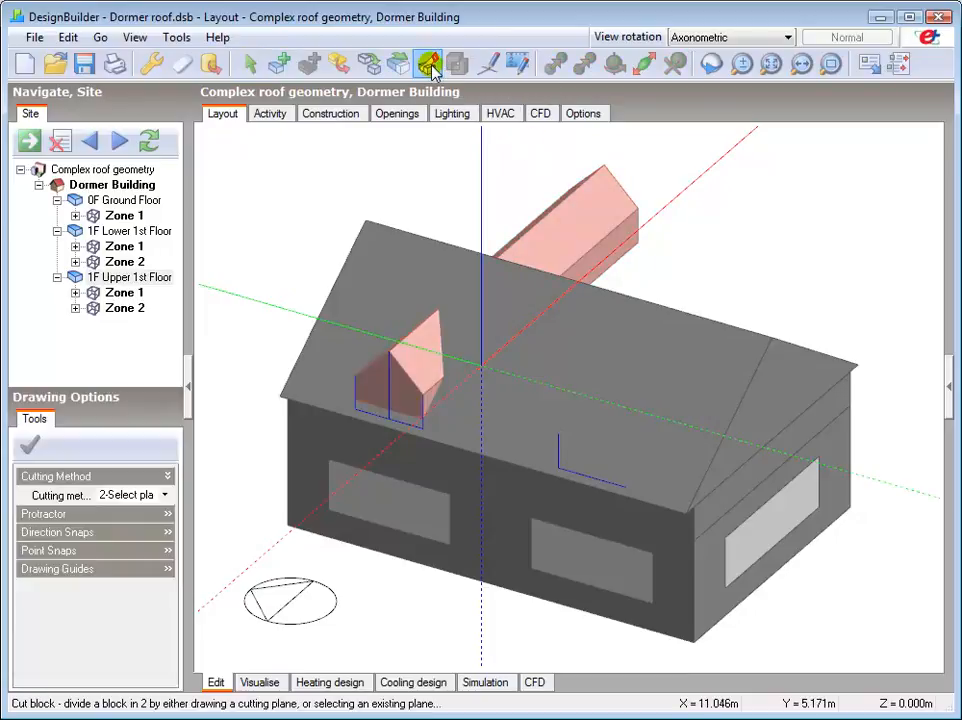
{"action": "left_click", "coordinate": [426, 63]}
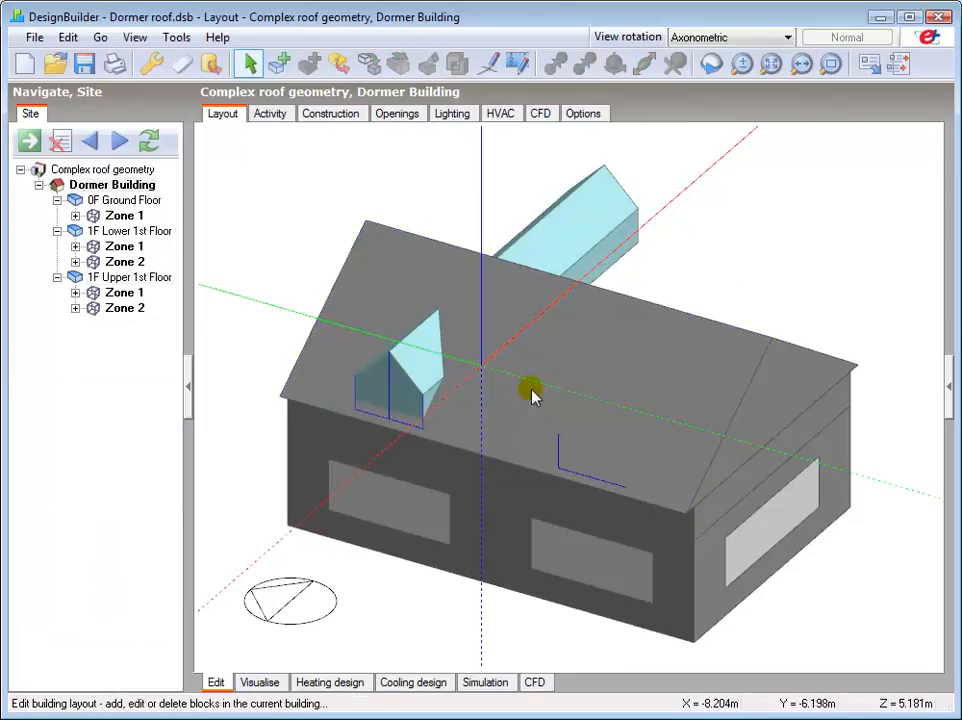
{"action": "left_click", "coordinate": [570, 245]}
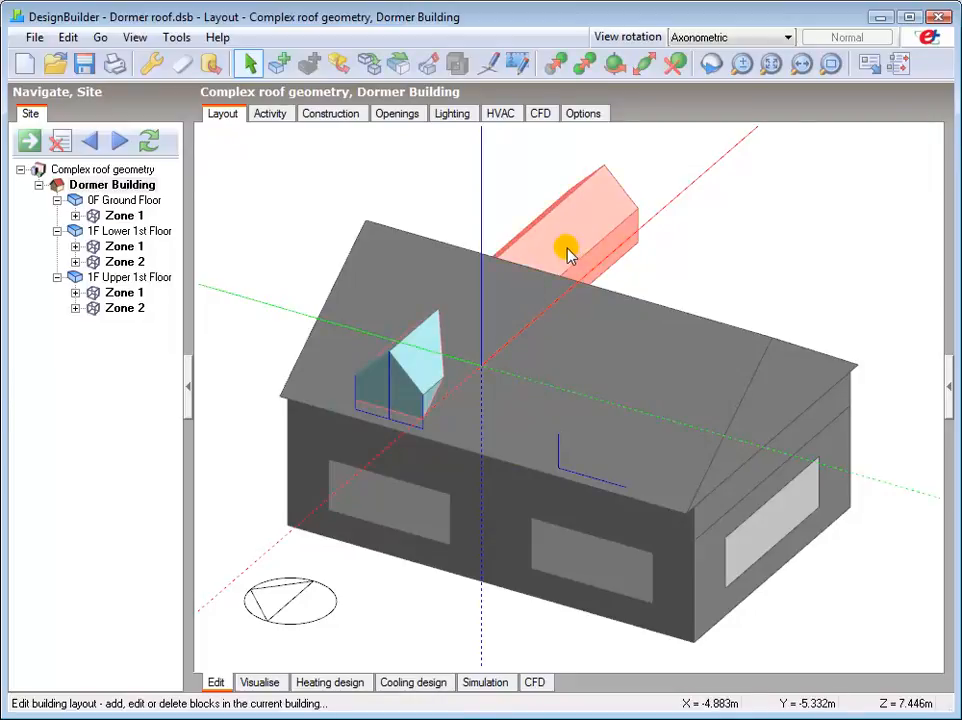
Step: Delete the long rear outline block and select the remaining front dormer outline
{"action": "right_click", "coordinate": [568, 255]}
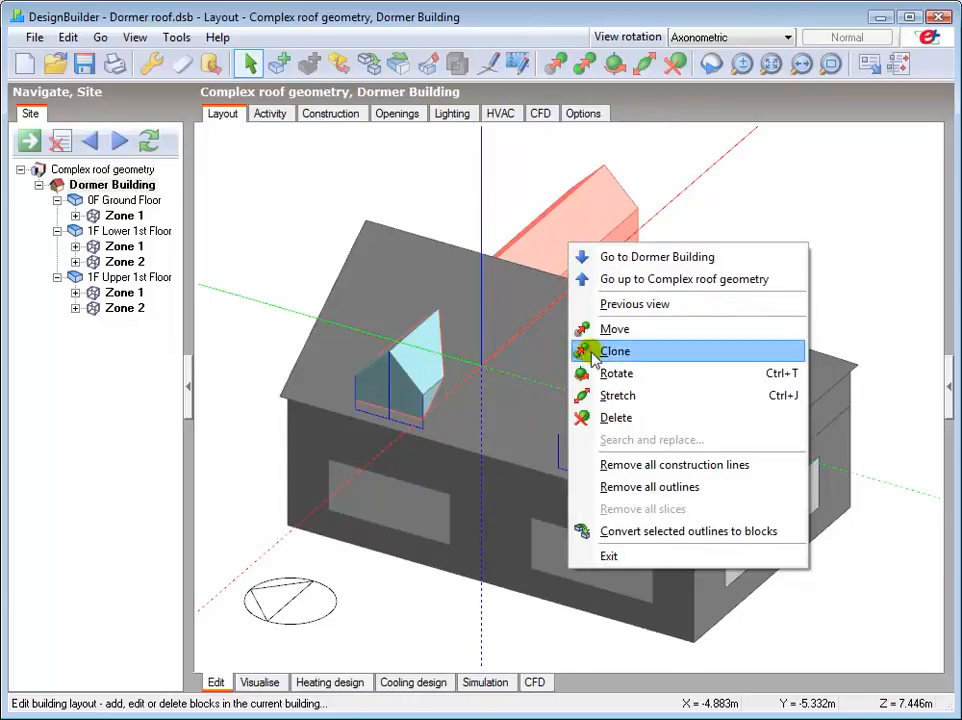
{"action": "left_click", "coordinate": [616, 417]}
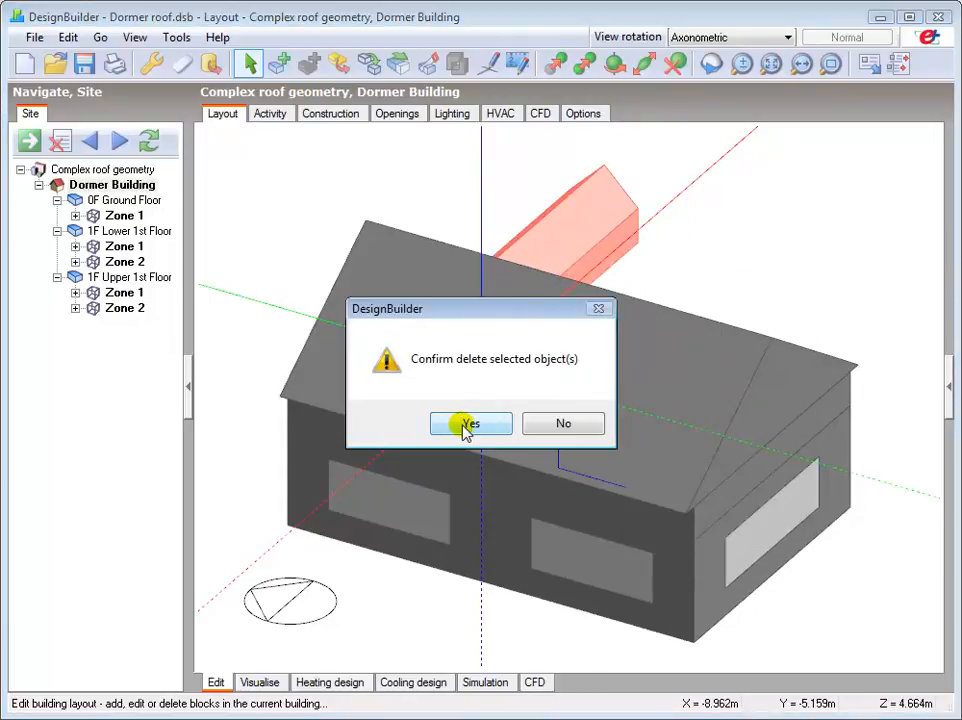
{"action": "left_click", "coordinate": [470, 423]}
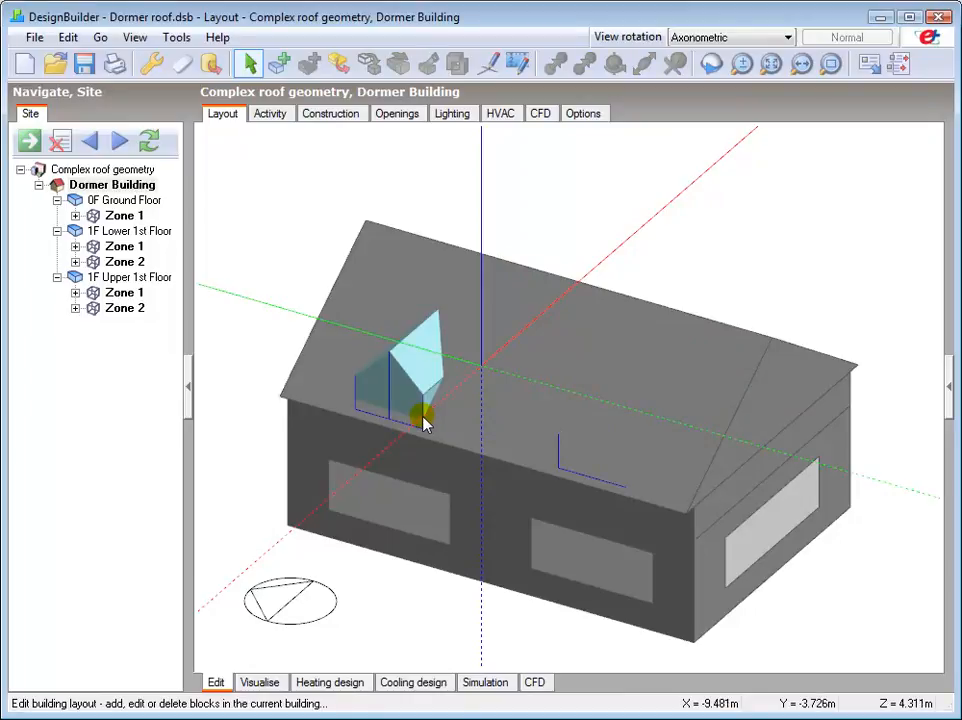
{"action": "left_click", "coordinate": [415, 400]}
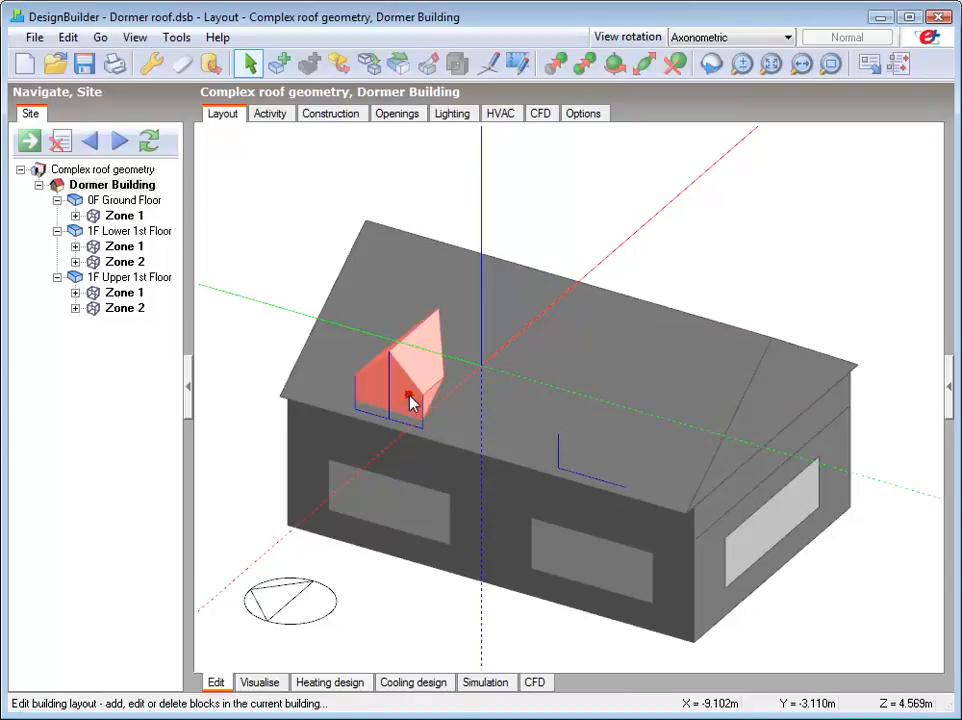
Step: Convert the front dormer outline into a building block with 0.1 m wall thickness
{"action": "right_click", "coordinate": [408, 395]}
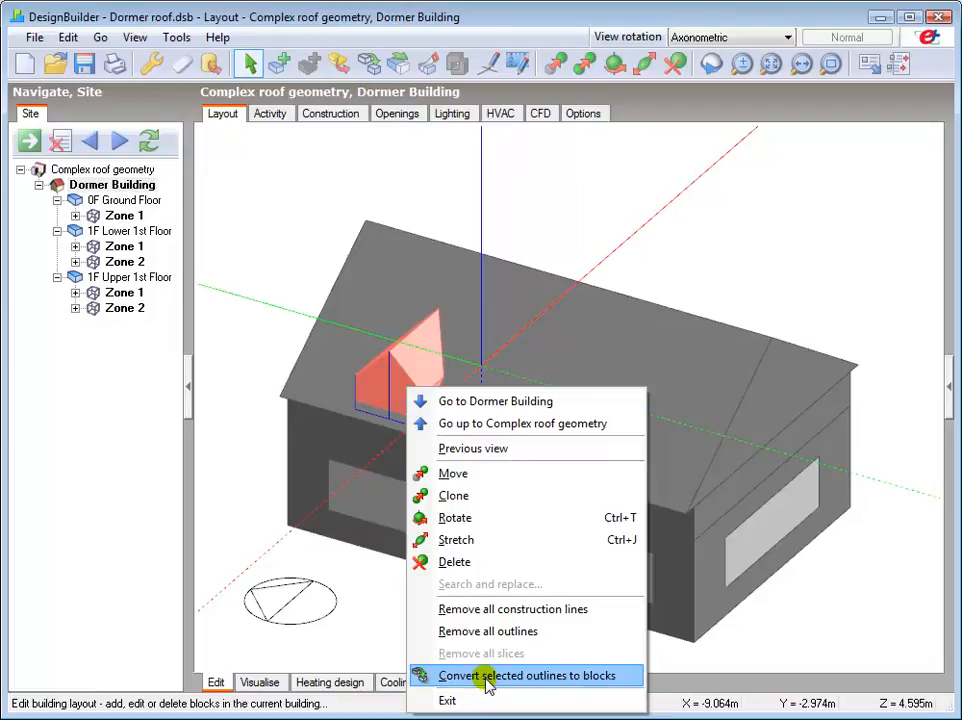
{"action": "left_click", "coordinate": [531, 675]}
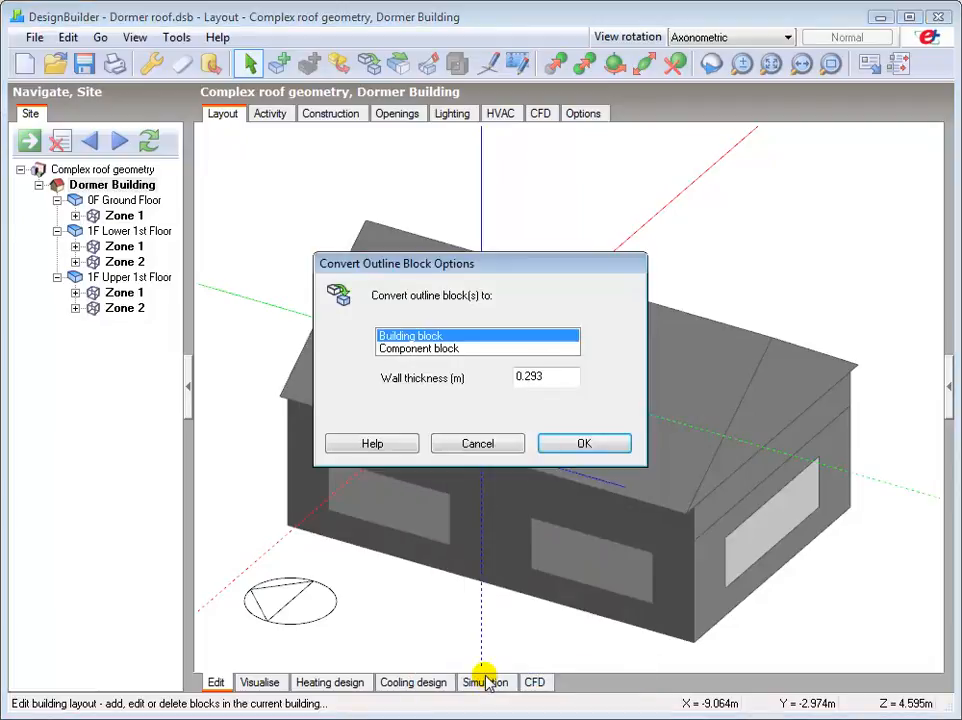
{"action": "mouse_move", "coordinate": [437, 390]}
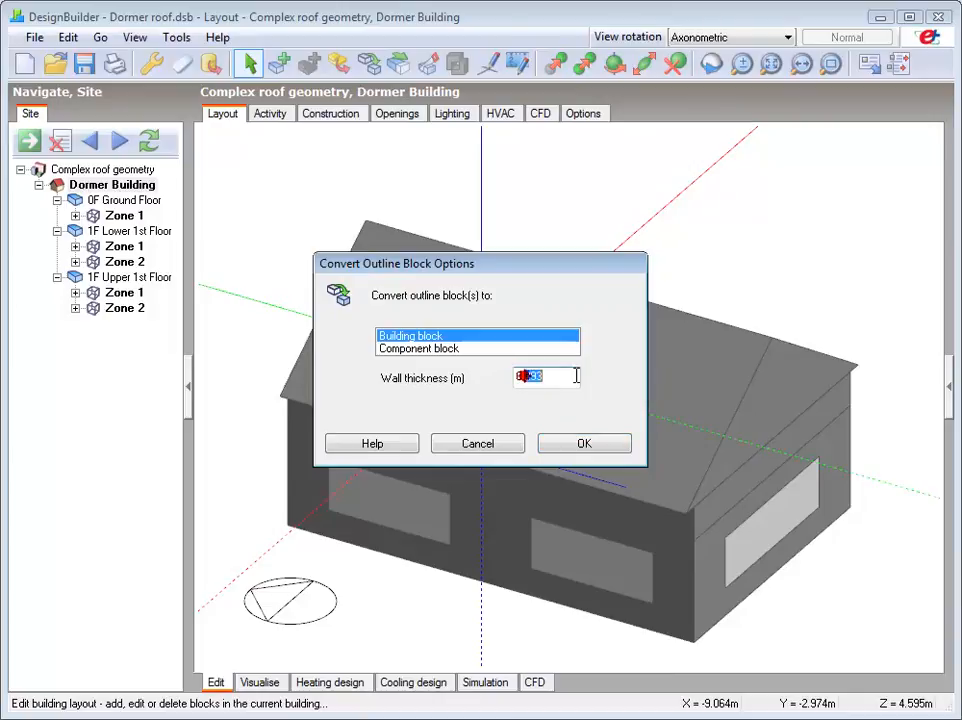
{"action": "type", "text": "0.1"}
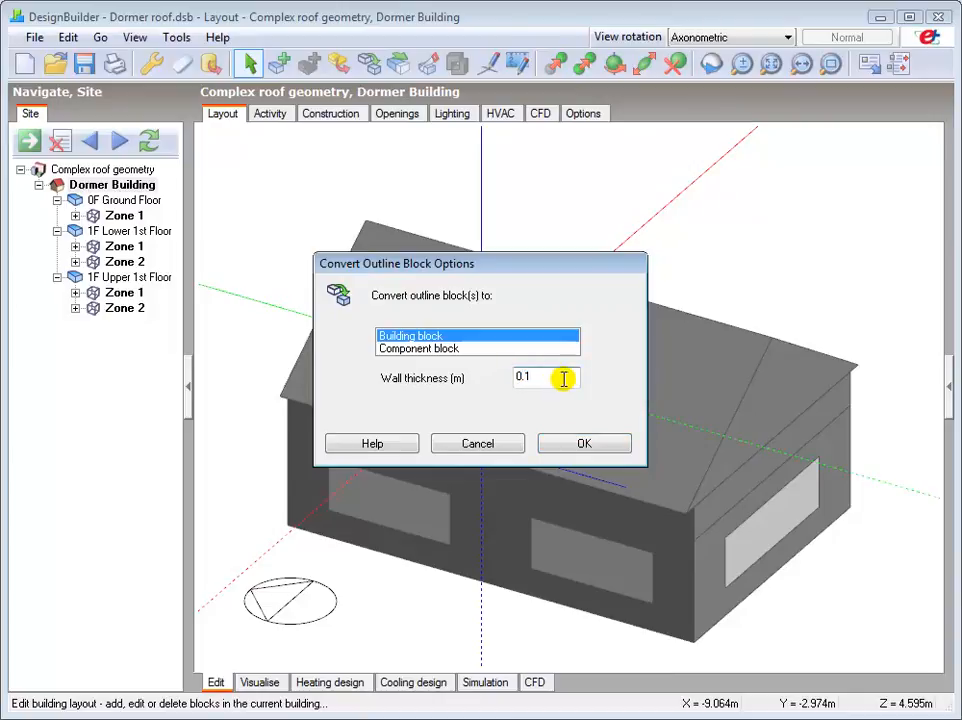
{"action": "left_click", "coordinate": [584, 443]}
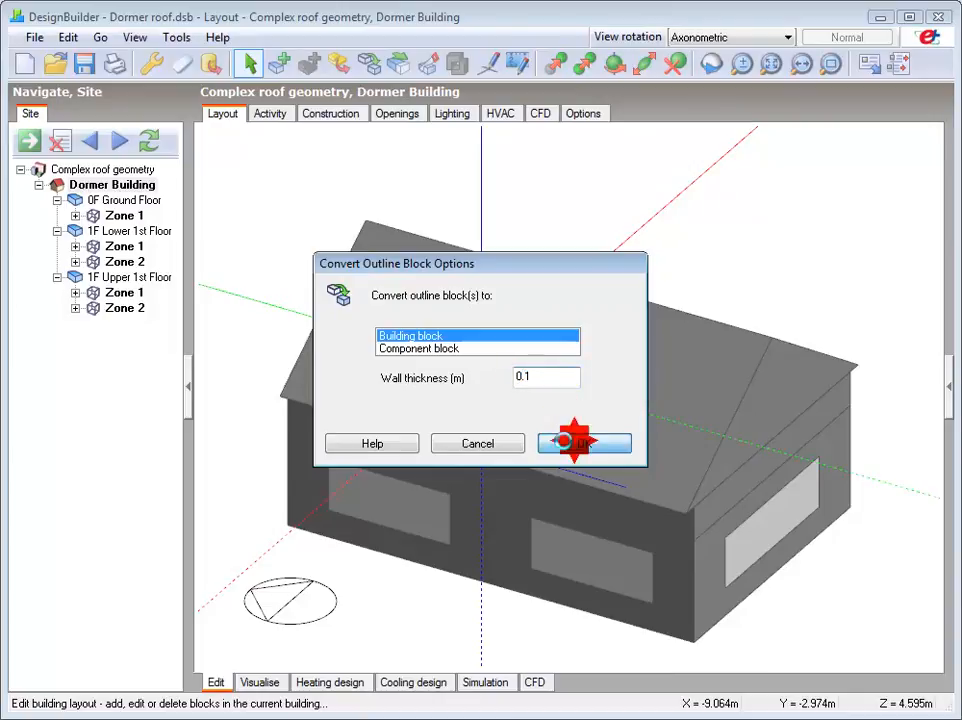
{"action": "left_click", "coordinate": [584, 443]}
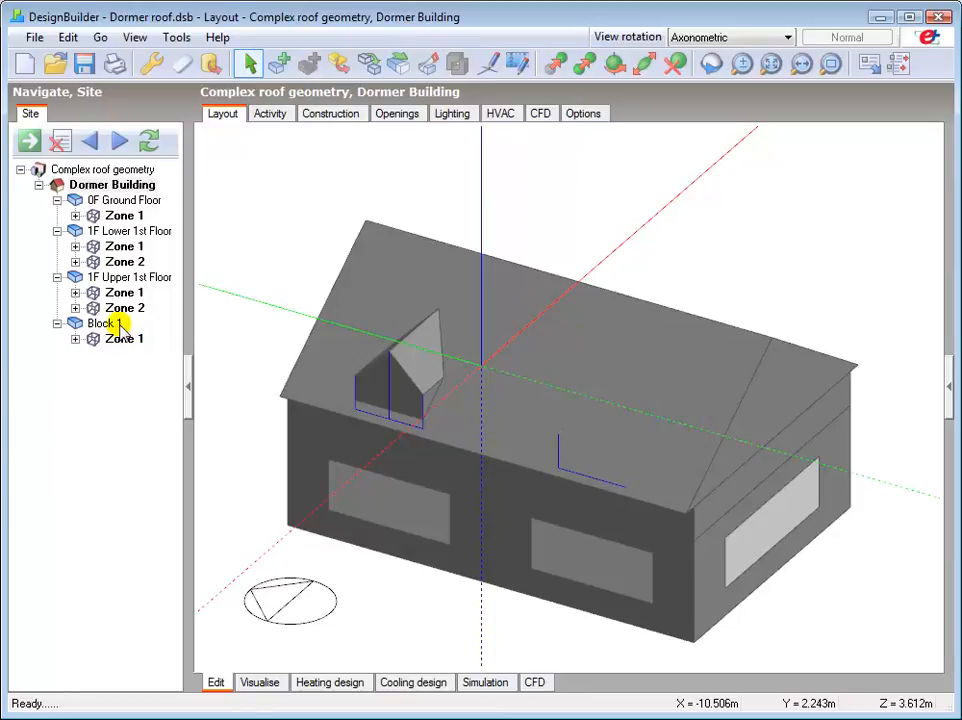
Step: Rename Block 1 in the navigator to 'Dormer North'
{"action": "double_click", "coordinate": [100, 323]}
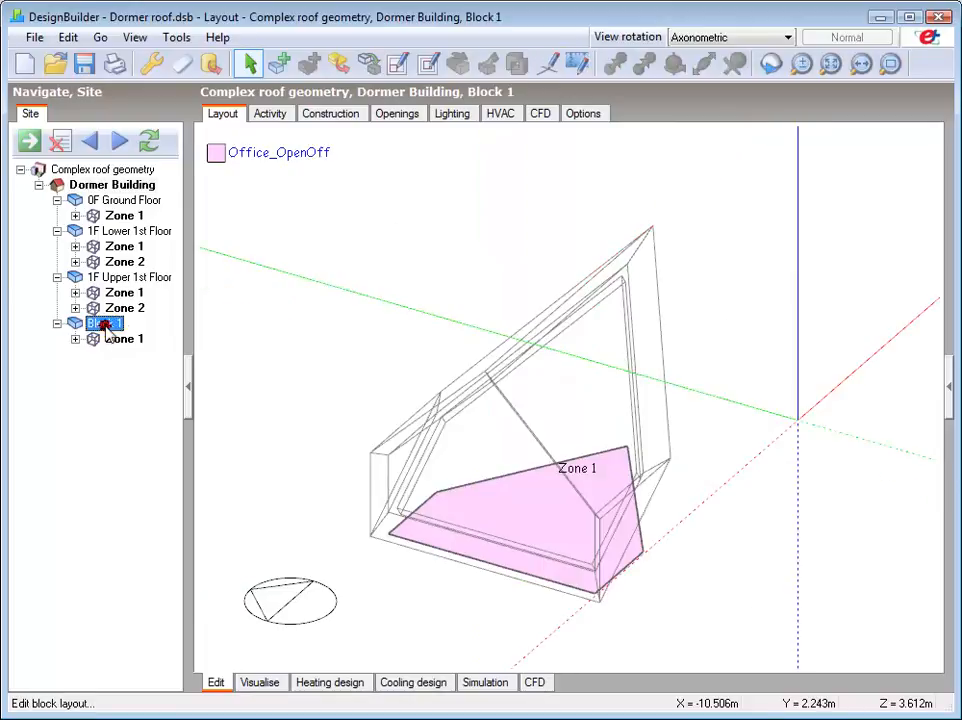
{"action": "double_click", "coordinate": [101, 323]}
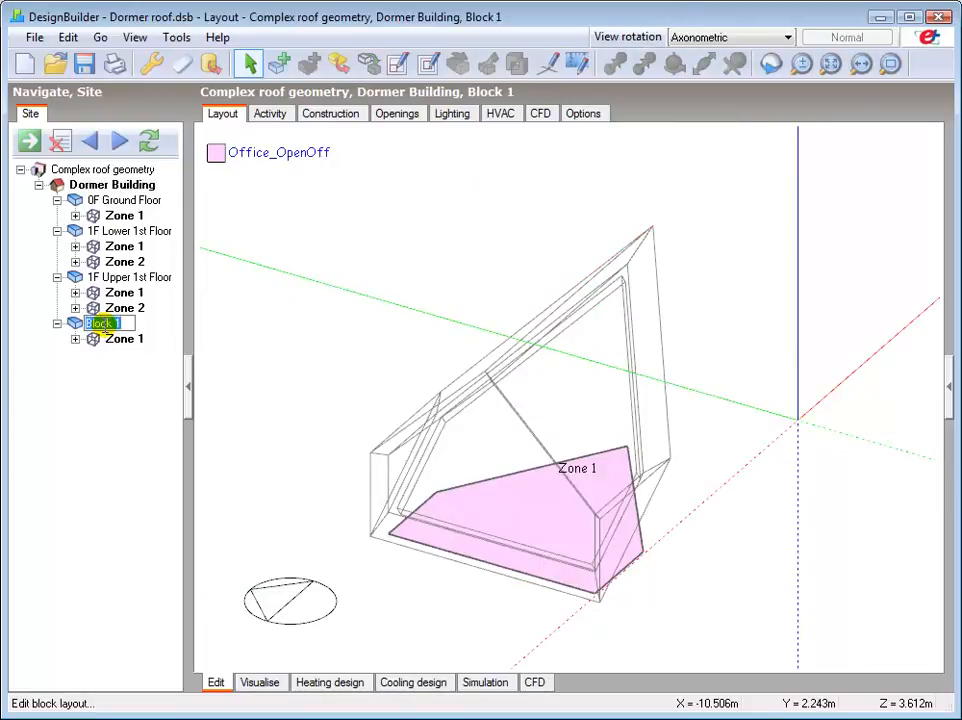
{"action": "type", "text": "Dormer"}
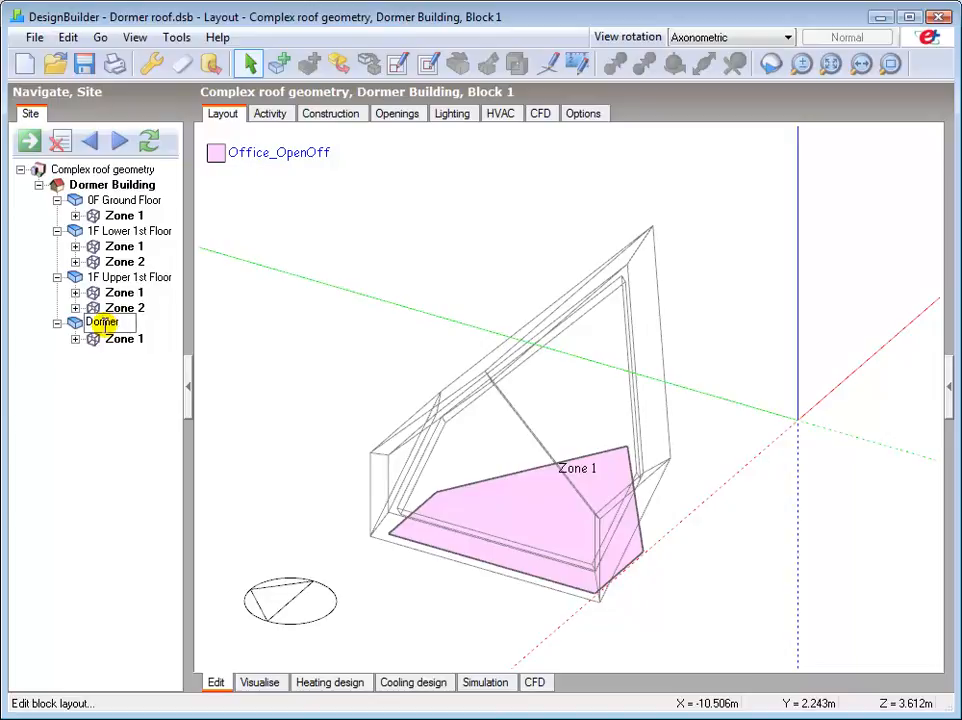
{"action": "type", "text": "North"}
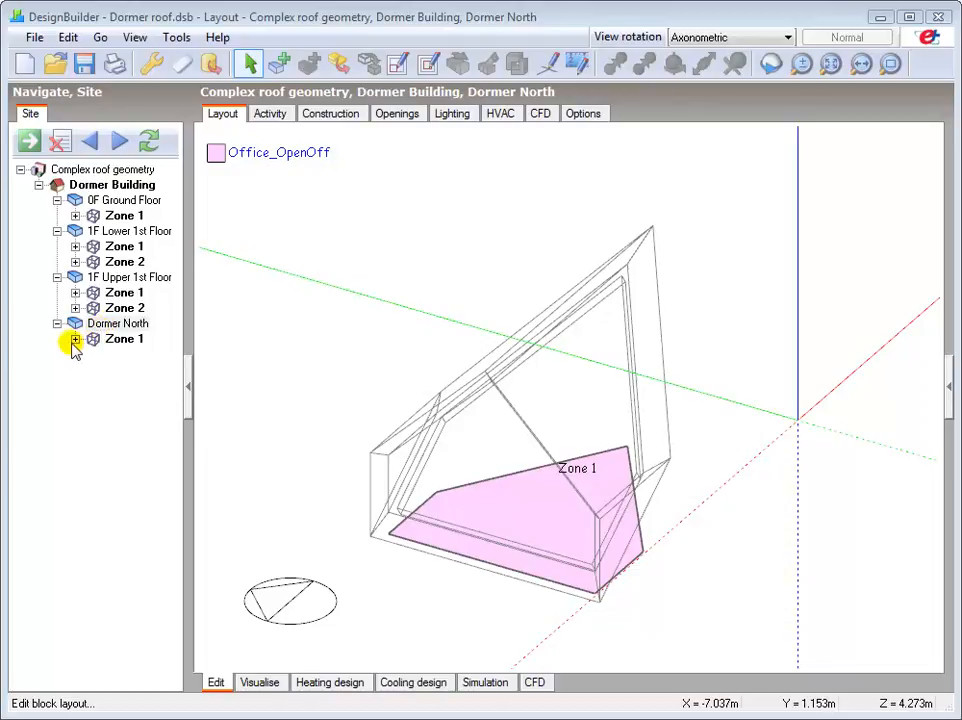
Step: On the Dormer North Zone 1 floor surface, trace a hole around the floor perimeter with point snaps
{"action": "left_click", "coordinate": [75, 339]}
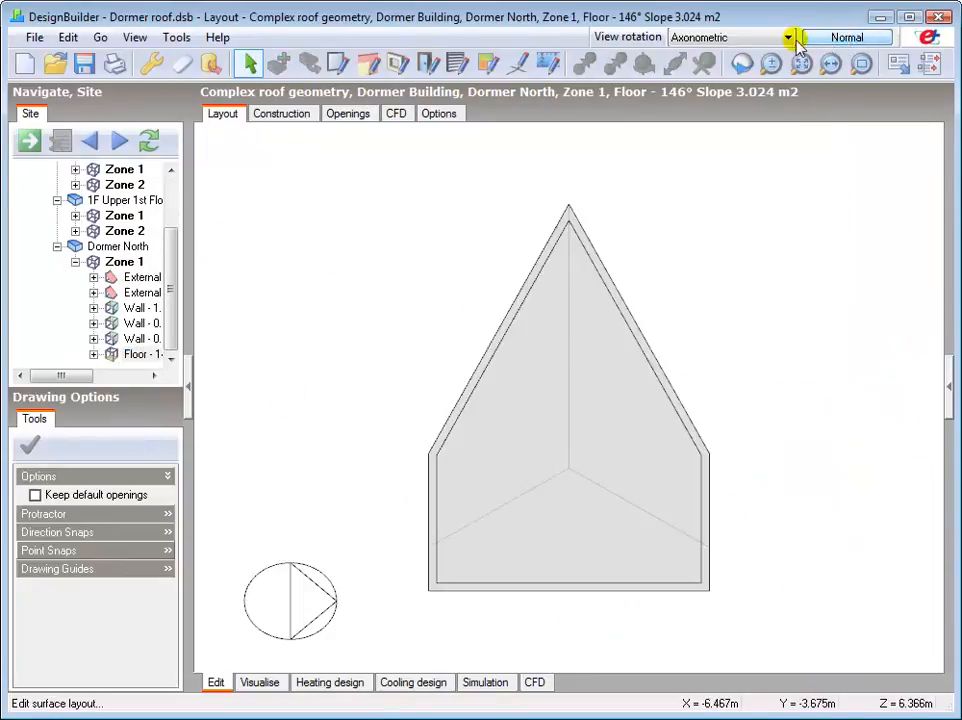
{"action": "left_click", "coordinate": [397, 64]}
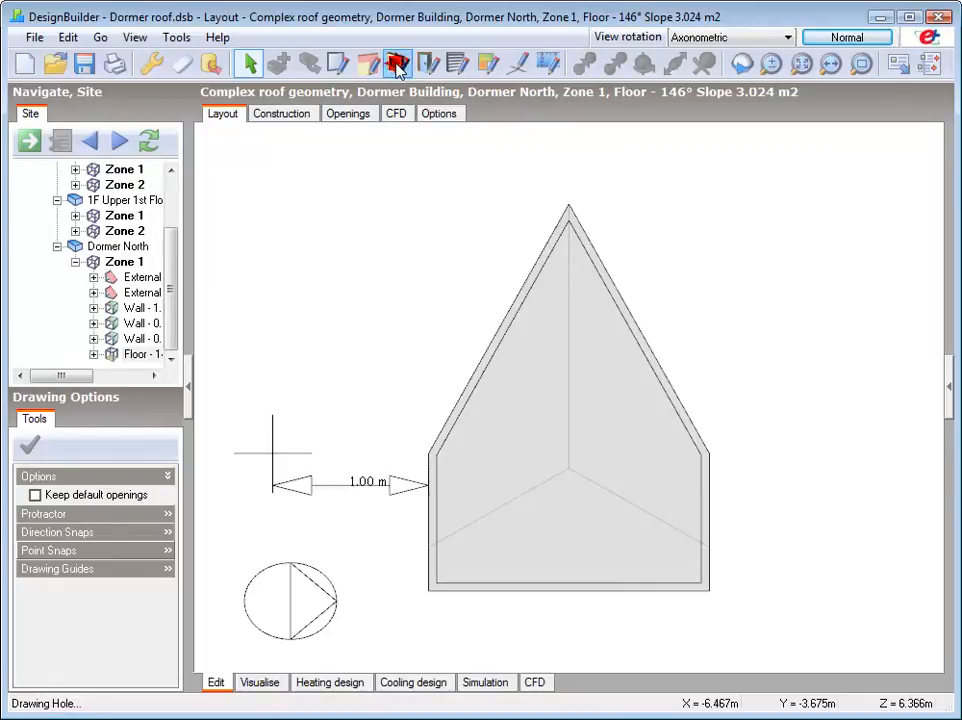
{"action": "left_click", "coordinate": [396, 64]}
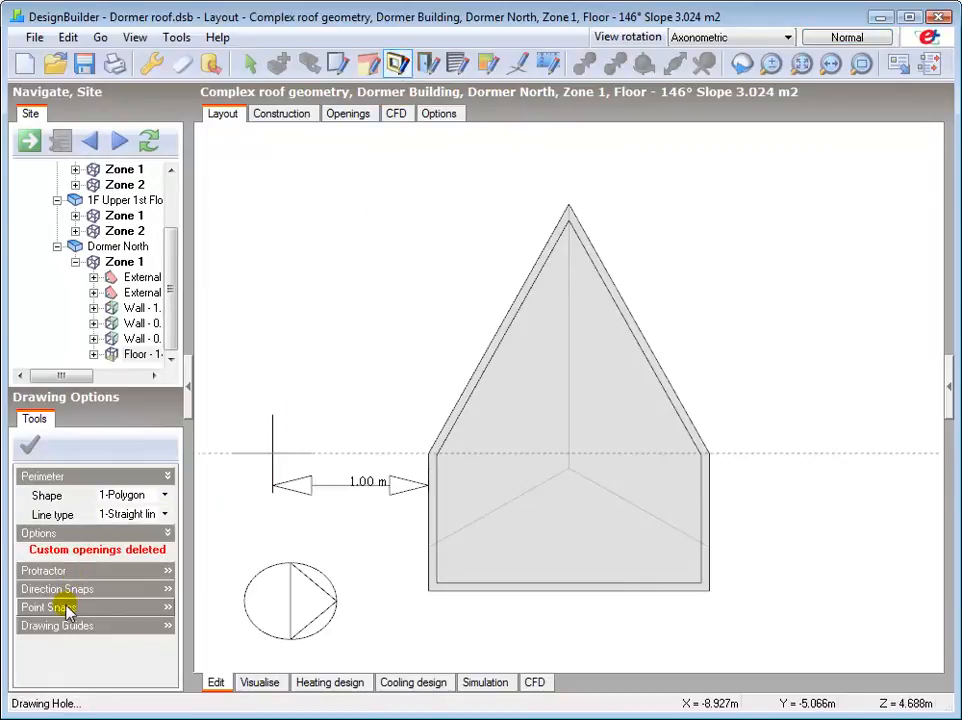
{"action": "left_click", "coordinate": [48, 607]}
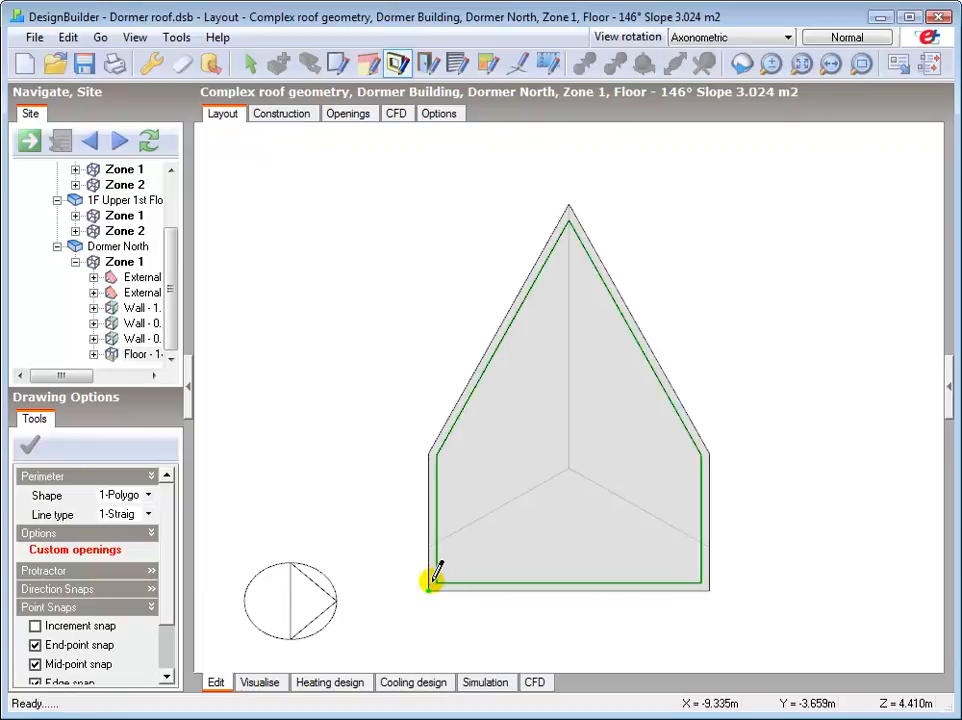
{"action": "right_click", "coordinate": [515, 545]}
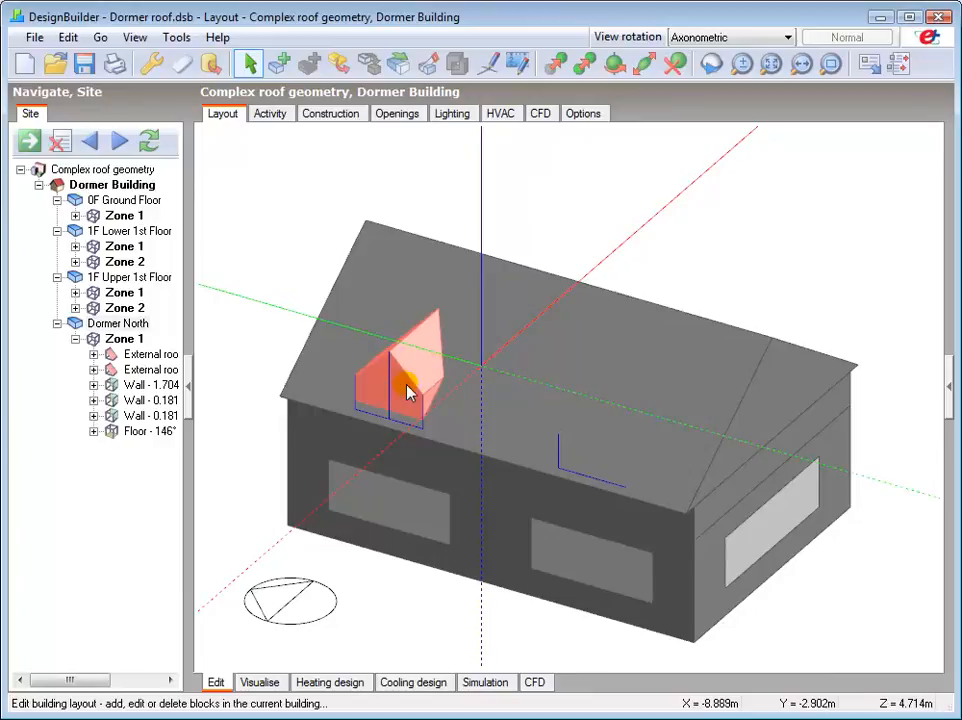
Step: Clone the dormer block and place the copy further right along the roof slope
{"action": "right_click", "coordinate": [408, 390]}
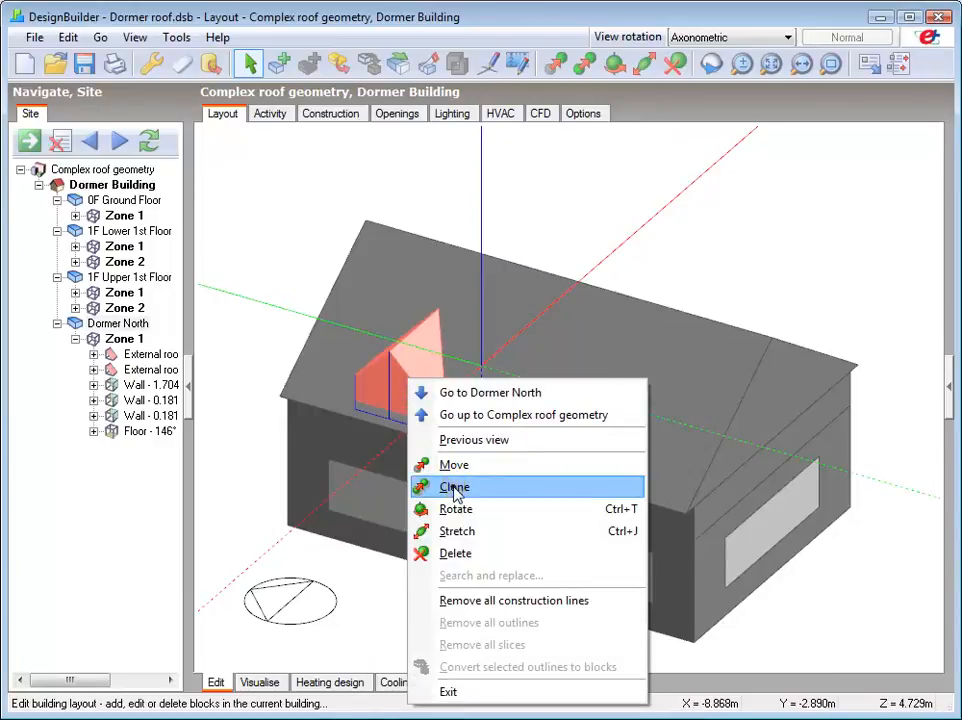
{"action": "left_click", "coordinate": [454, 486]}
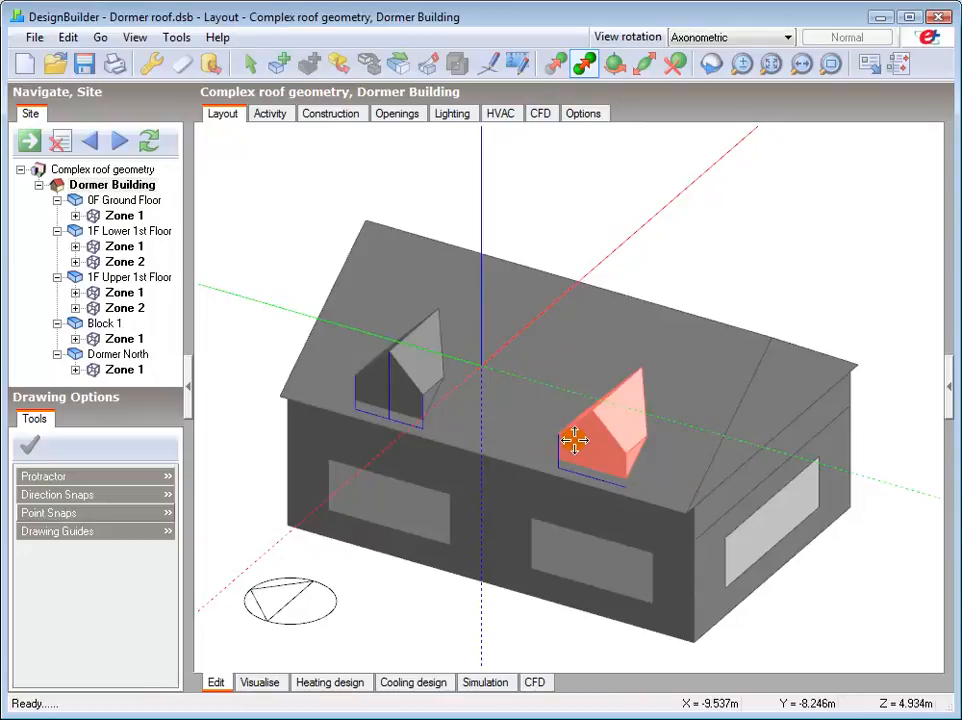
{"action": "right_click", "coordinate": [575, 440]}
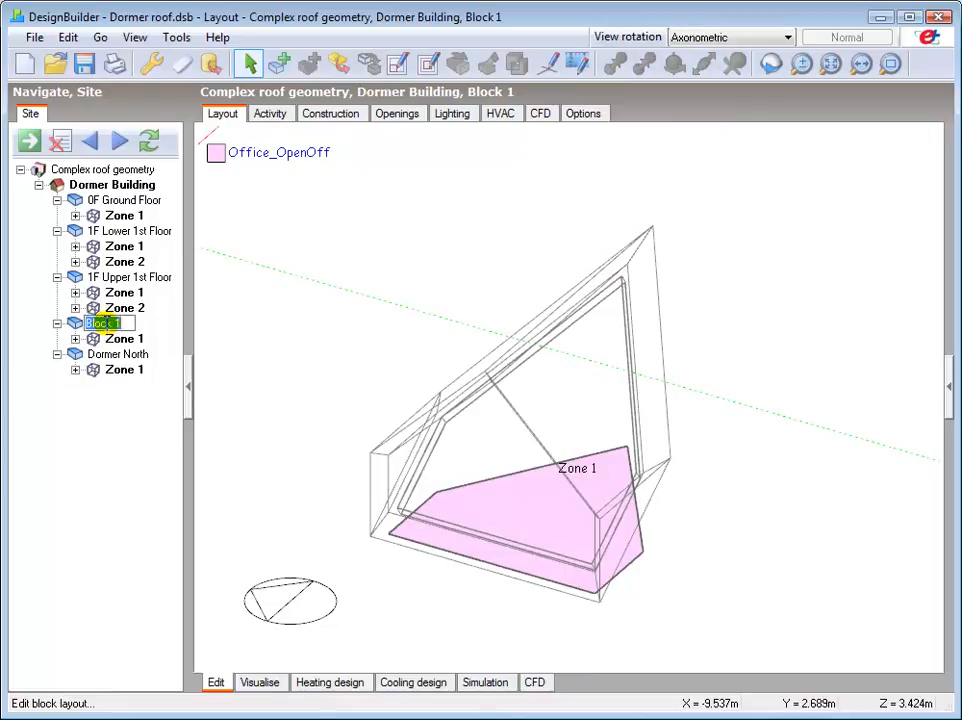
Step: Name the cloned block 'Dormer South' and go back to the building level
{"action": "type", "text": "Dormer"}
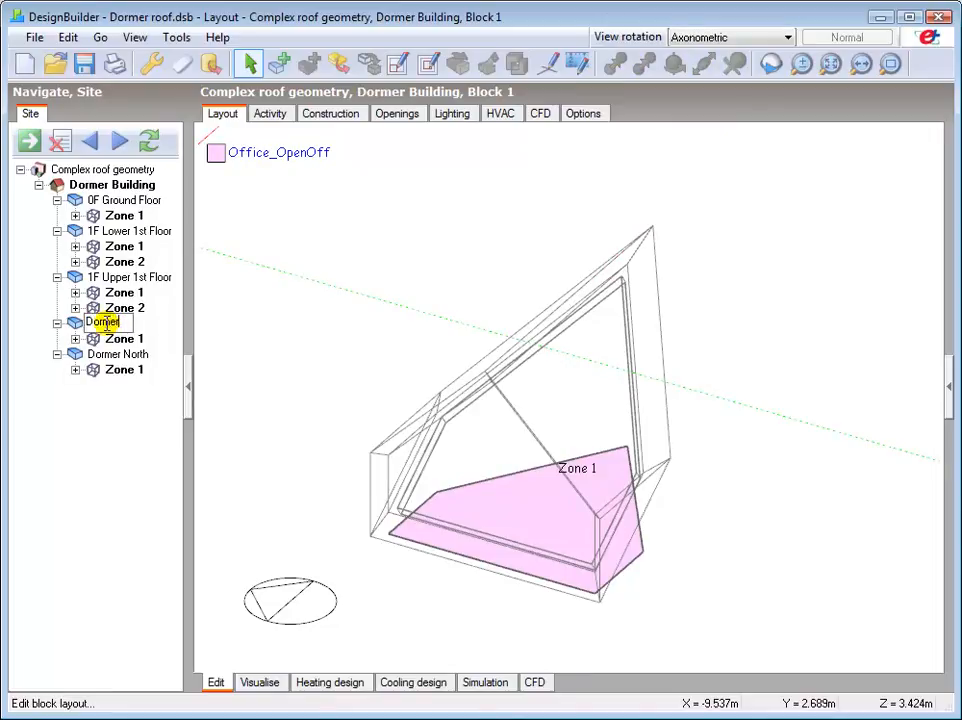
{"action": "type", "text": "South"}
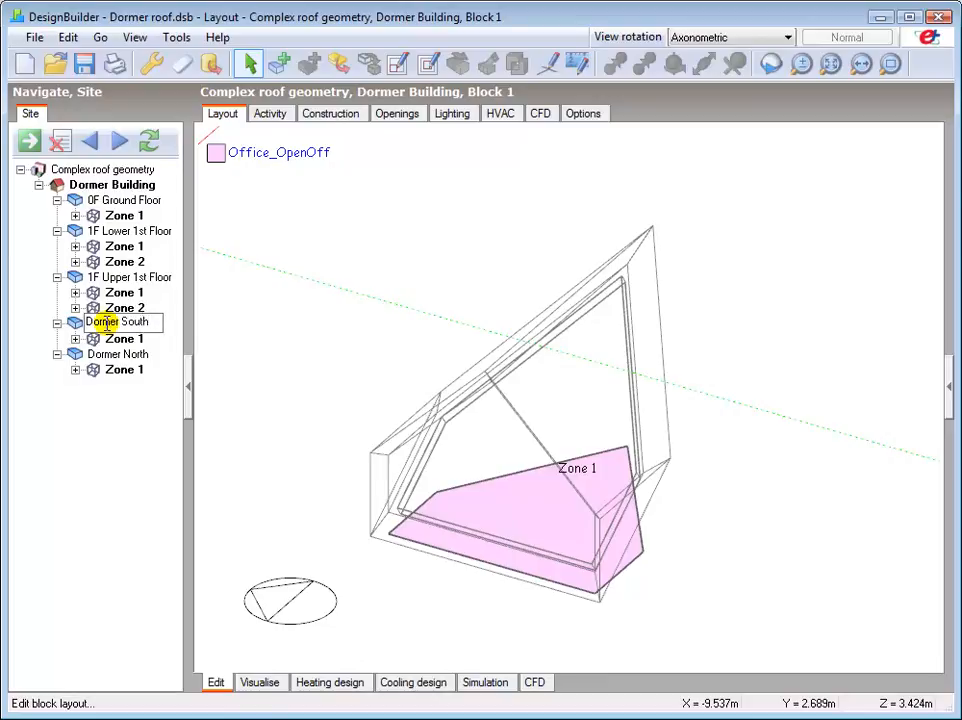
{"action": "left_click", "coordinate": [118, 354]}
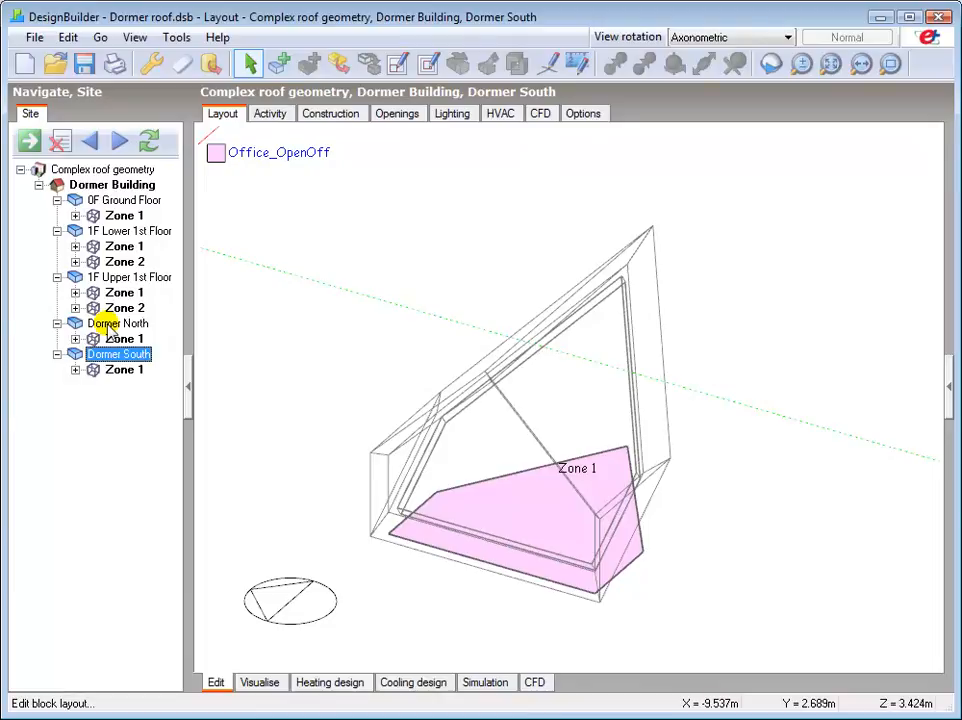
{"action": "left_click", "coordinate": [110, 185]}
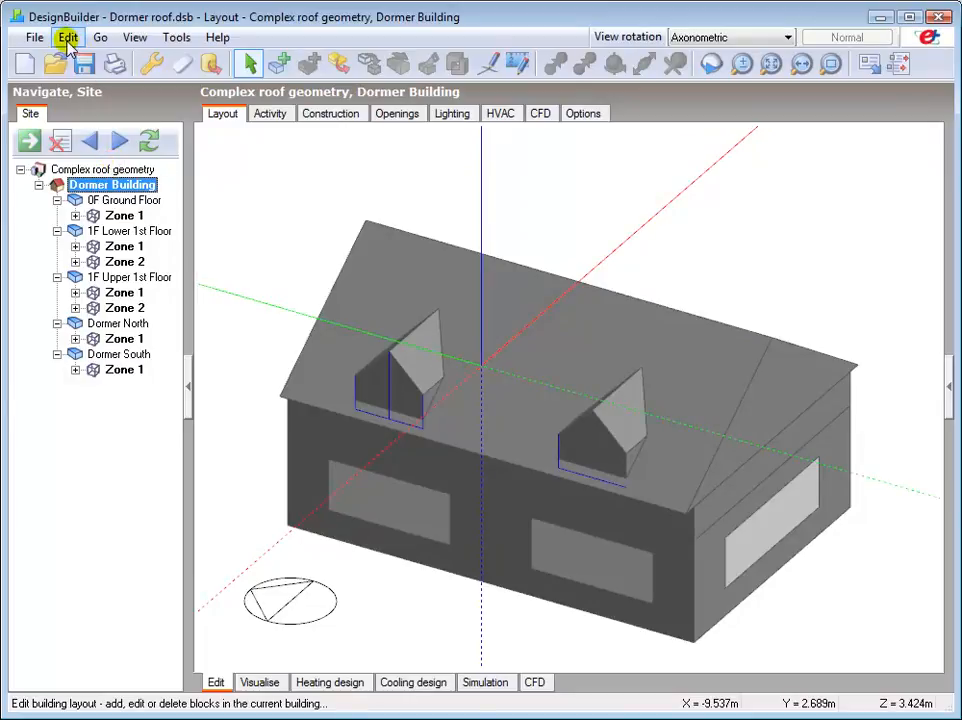
Step: Remove the leftover outlines with Edit > Remove and open 1F Upper 1st Floor Zone 1
{"action": "left_click", "coordinate": [67, 37]}
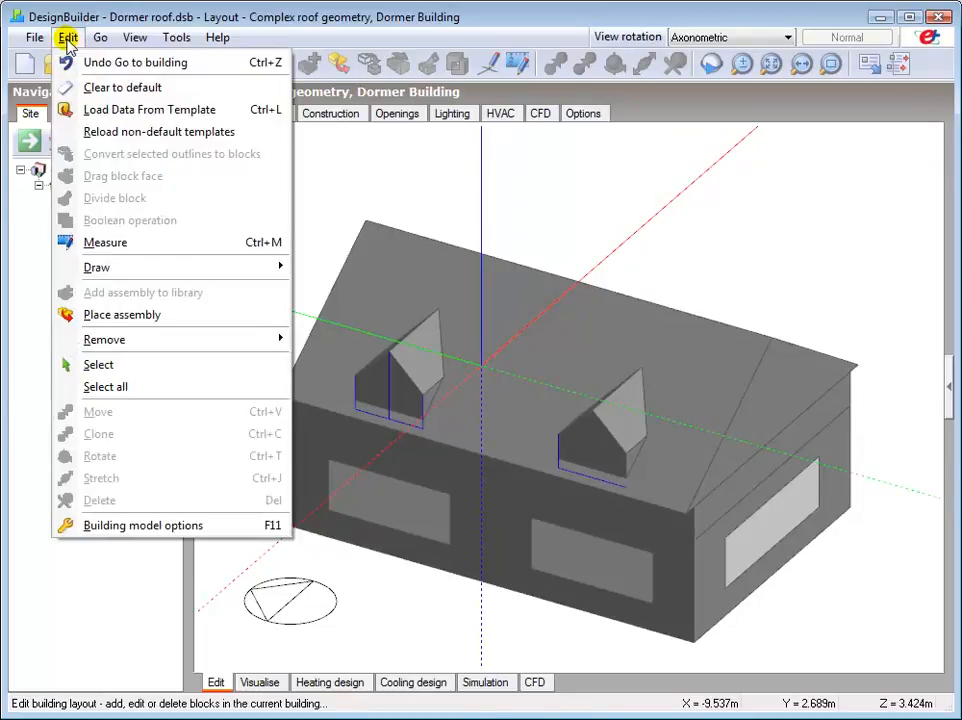
{"action": "mouse_move", "coordinate": [104, 339]}
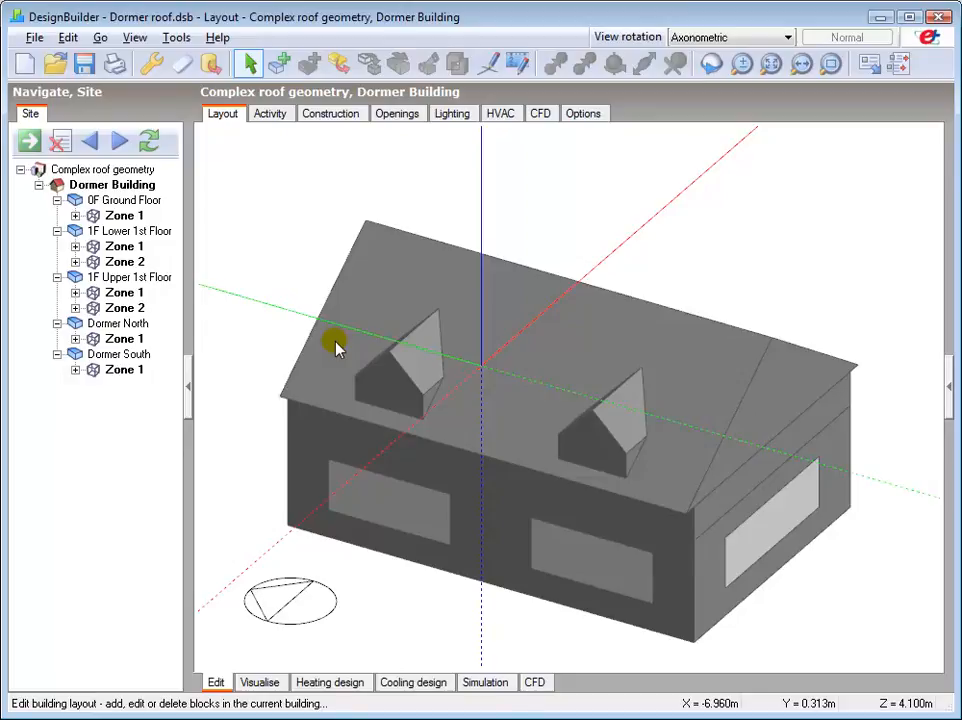
{"action": "left_click", "coordinate": [123, 292]}
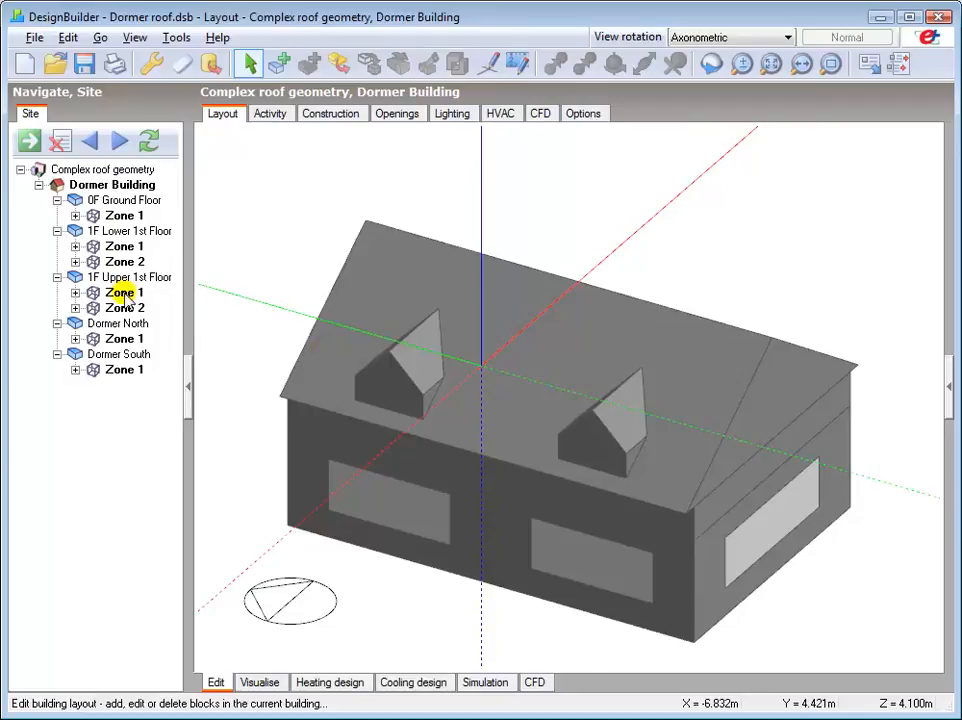
{"action": "double_click", "coordinate": [124, 292]}
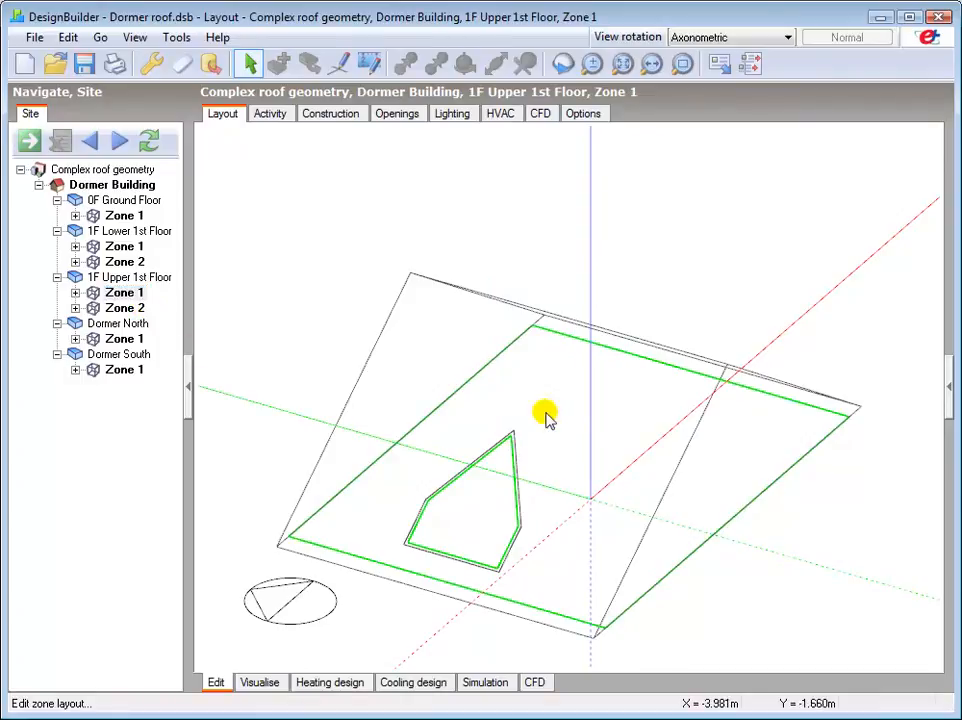
{"action": "mouse_move", "coordinate": [760, 435]}
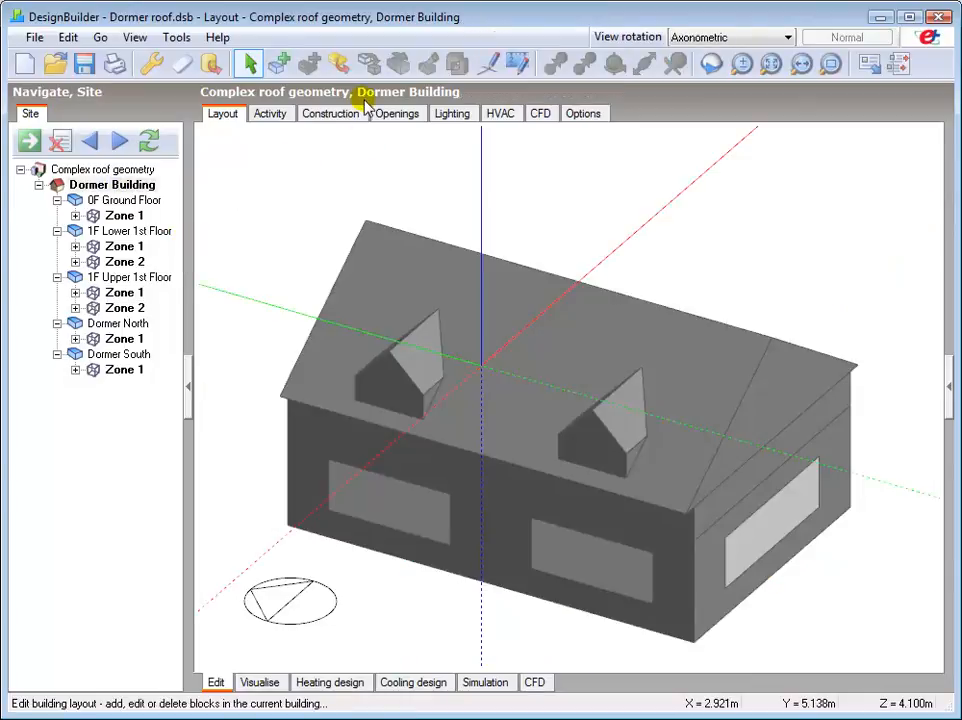
Step: Merge zones connected by holes, joining Lower Zone 1, Upper Zone 2 and both dormer zones
{"action": "left_click", "coordinate": [176, 37]}
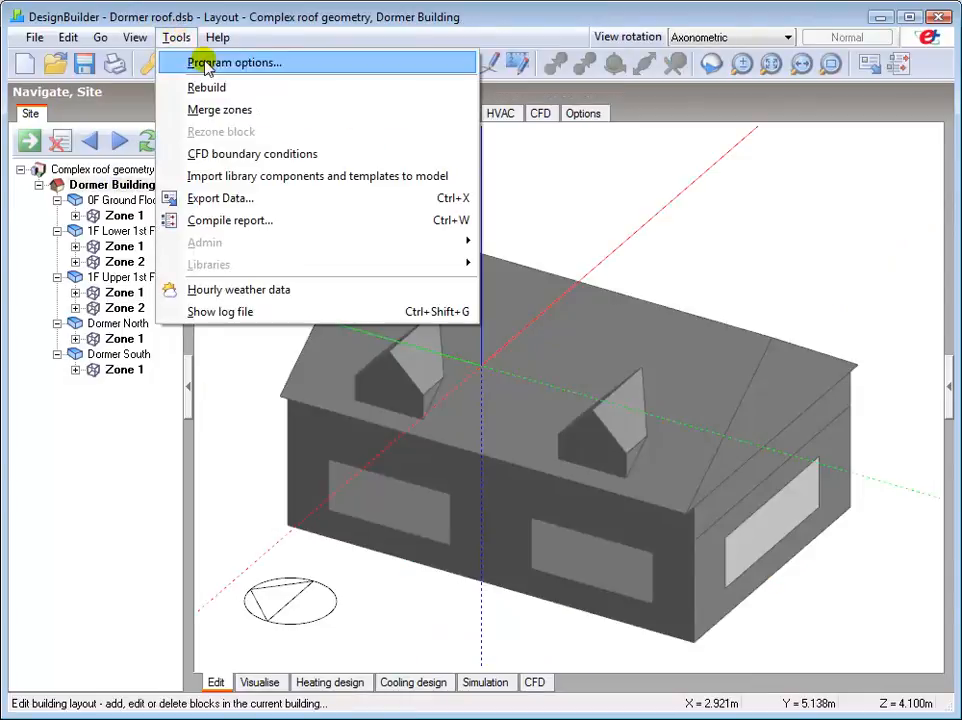
{"action": "left_click", "coordinate": [220, 109]}
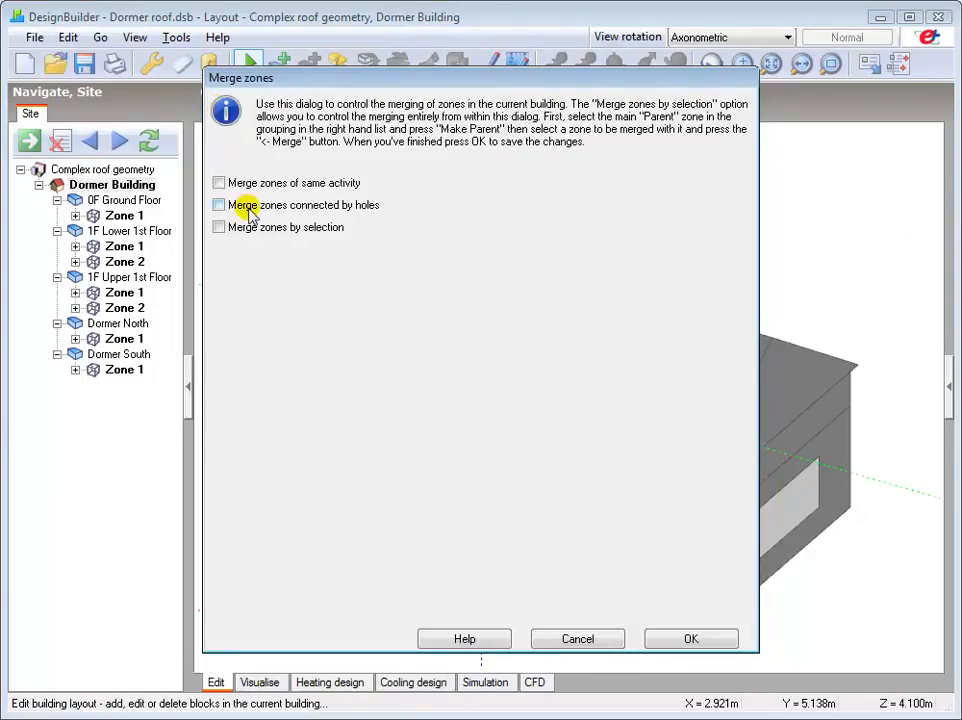
{"action": "left_click", "coordinate": [219, 205]}
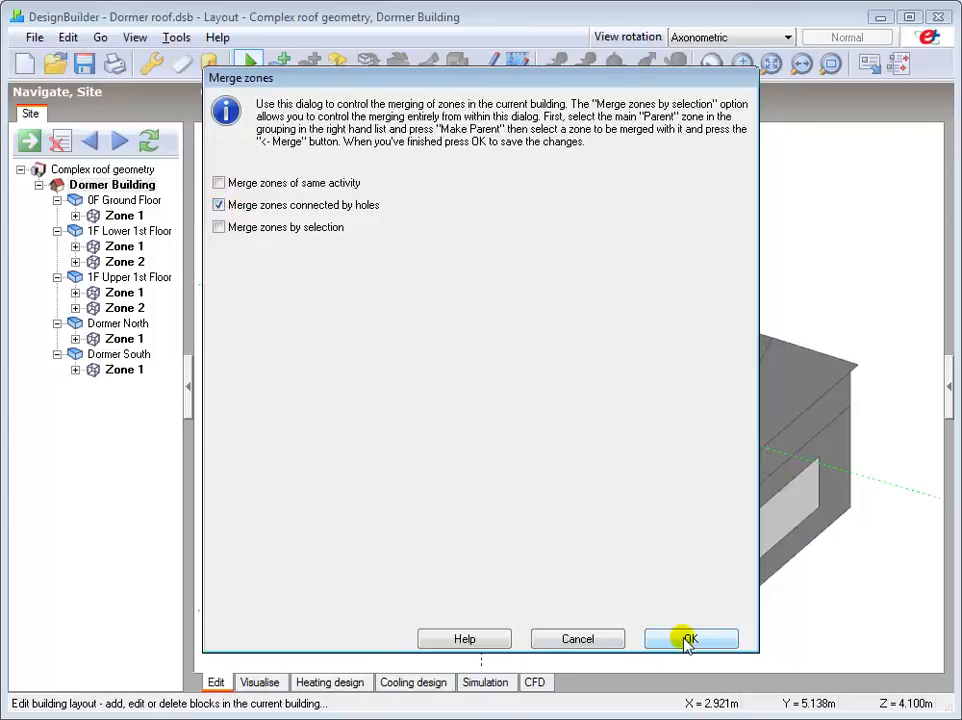
{"action": "left_click", "coordinate": [690, 639]}
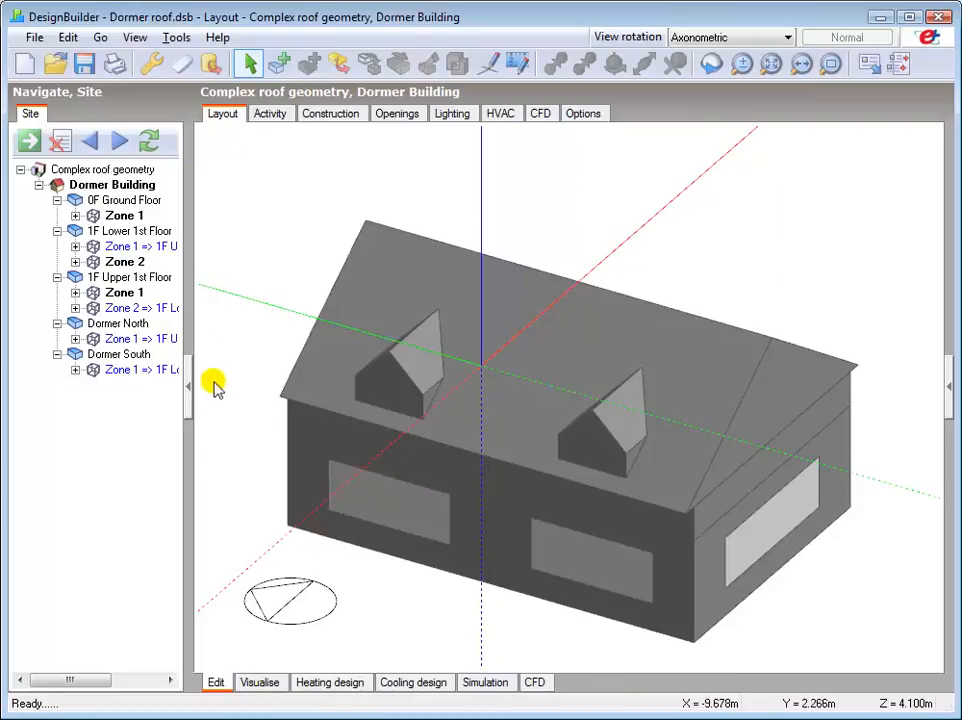
{"action": "mouse_move", "coordinate": [98, 390]}
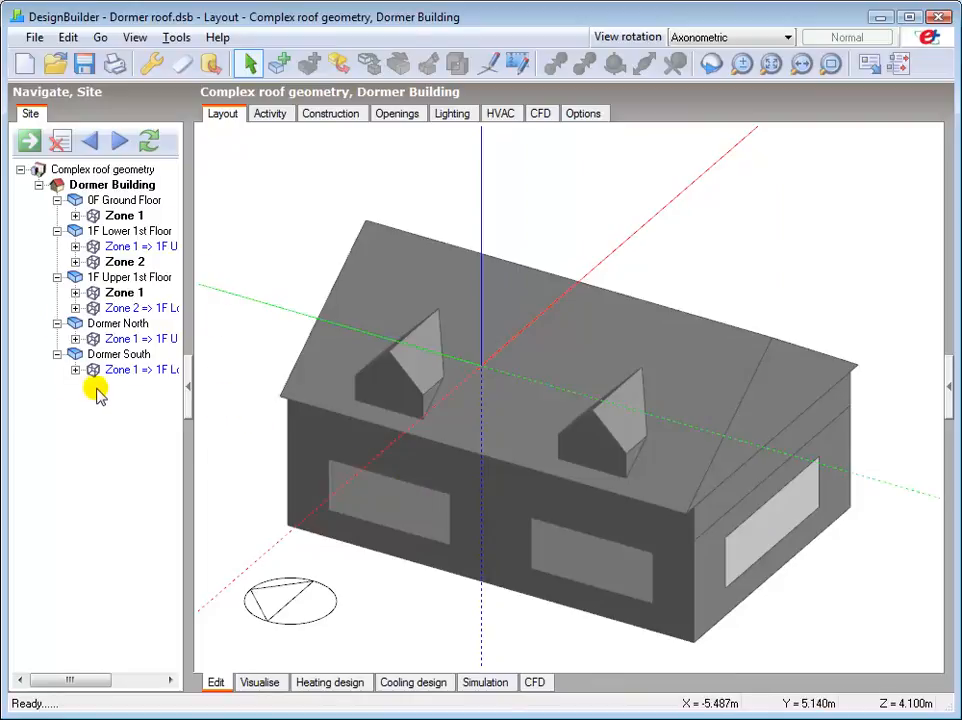
{"action": "mouse_move", "coordinate": [105, 388]}
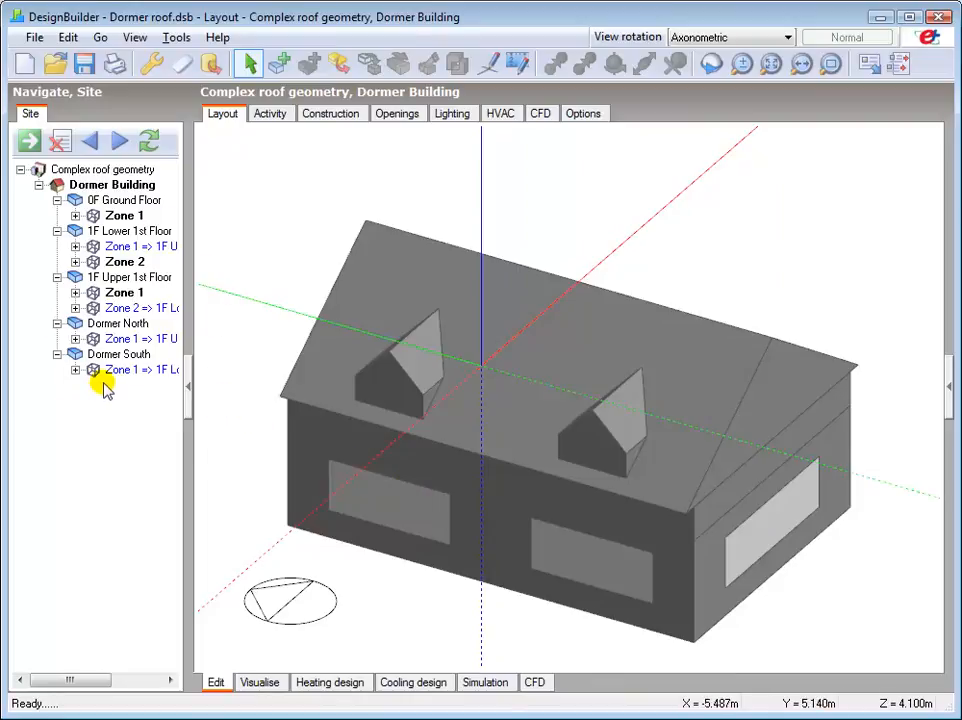